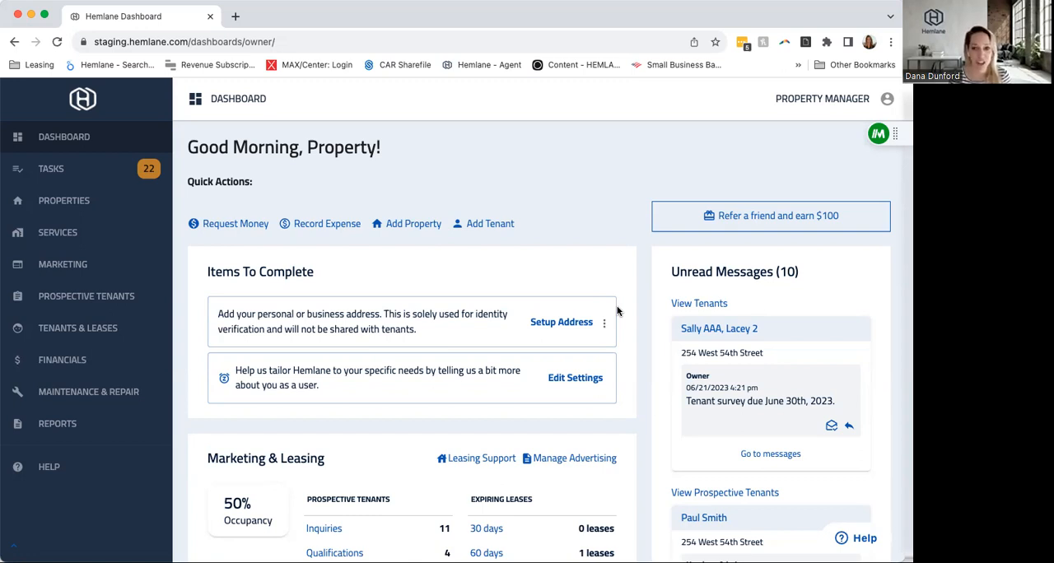
pyautogui.moveTo(139, 140)
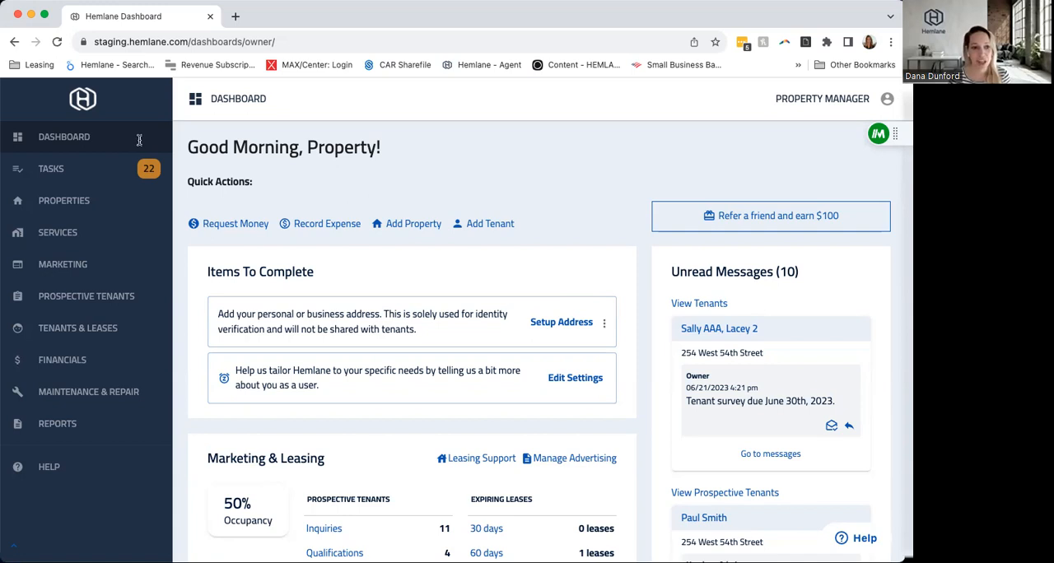
pyautogui.moveTo(56, 232)
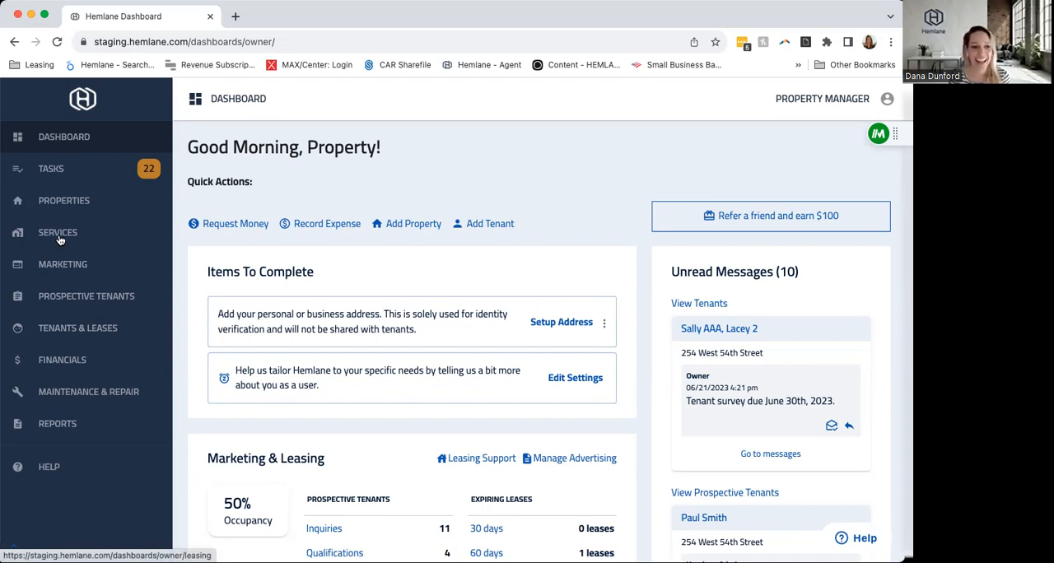
# - Open Services and its All Services overview listing Leasing and Repair Coordination
pyautogui.click(57, 232)
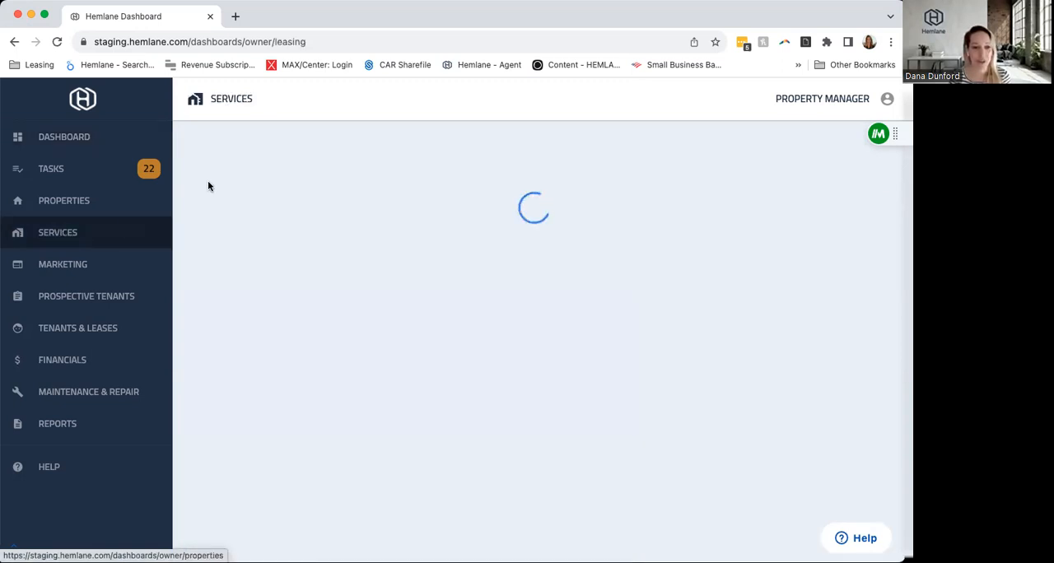
pyautogui.click(57, 232)
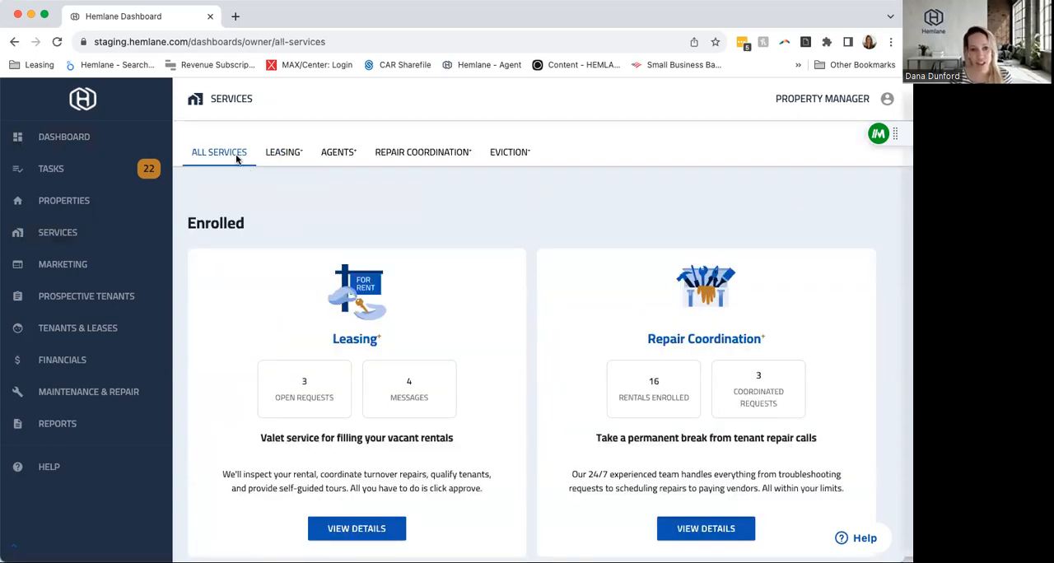
pyautogui.moveTo(508, 151)
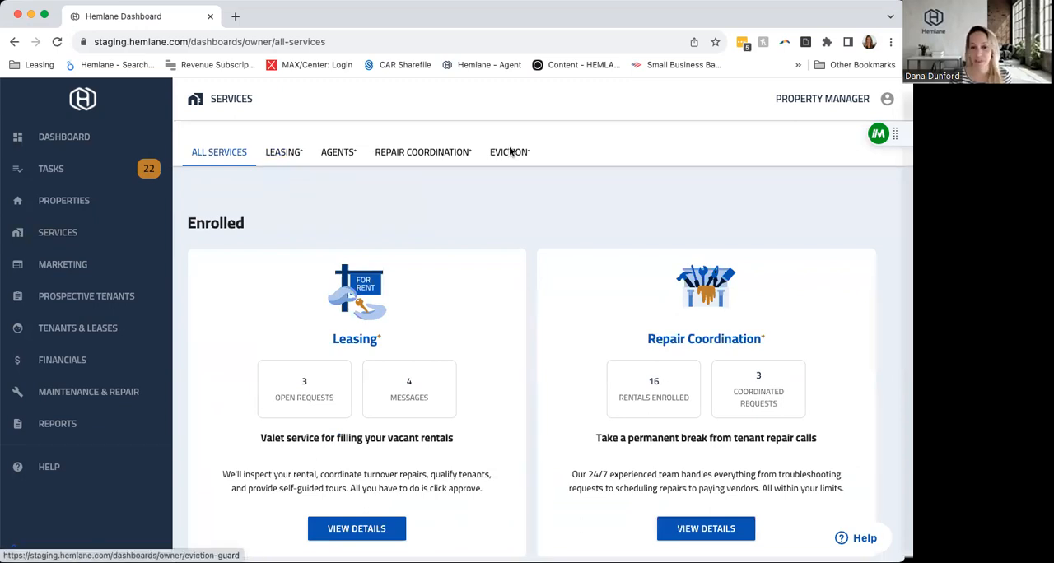
pyautogui.moveTo(584, 148)
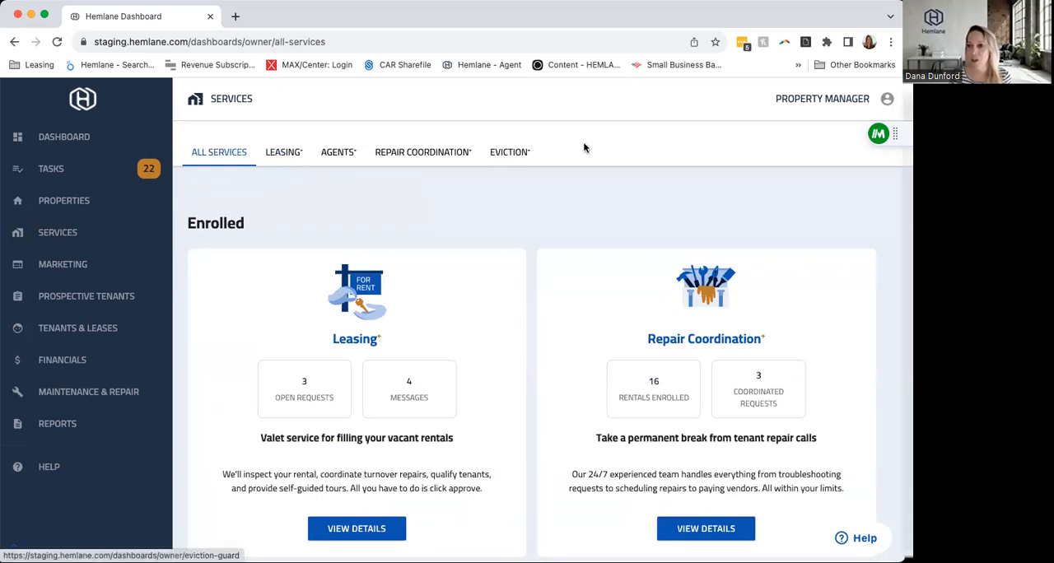
pyautogui.moveTo(624, 158)
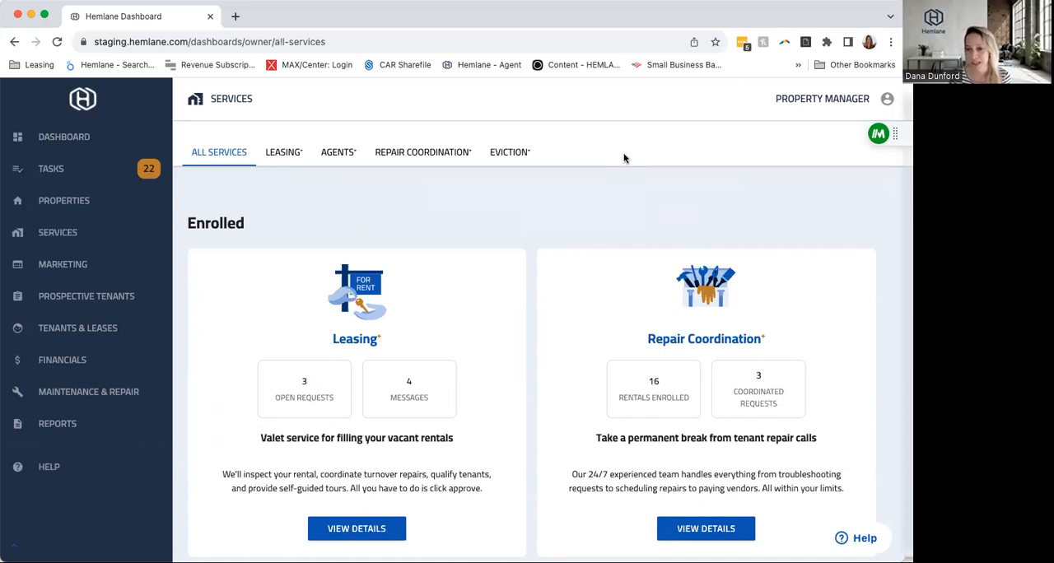
pyautogui.moveTo(337, 151)
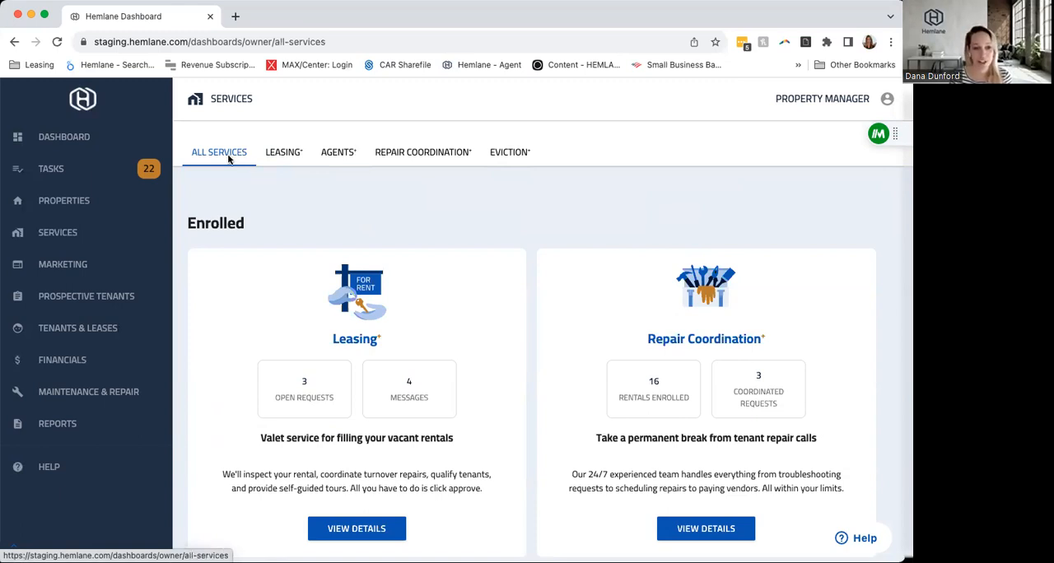
pyautogui.moveTo(233, 158)
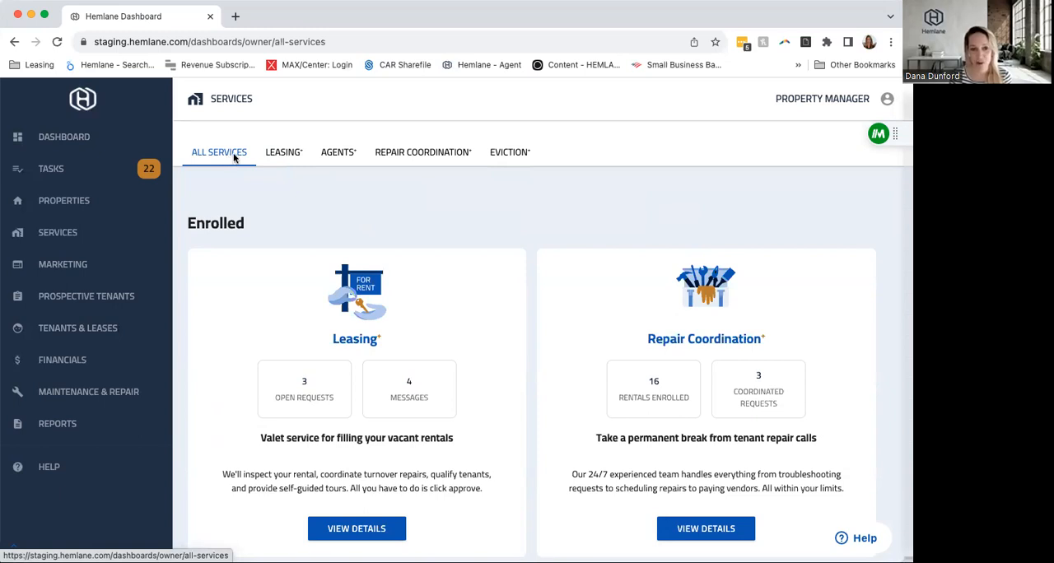
pyautogui.moveTo(207, 233)
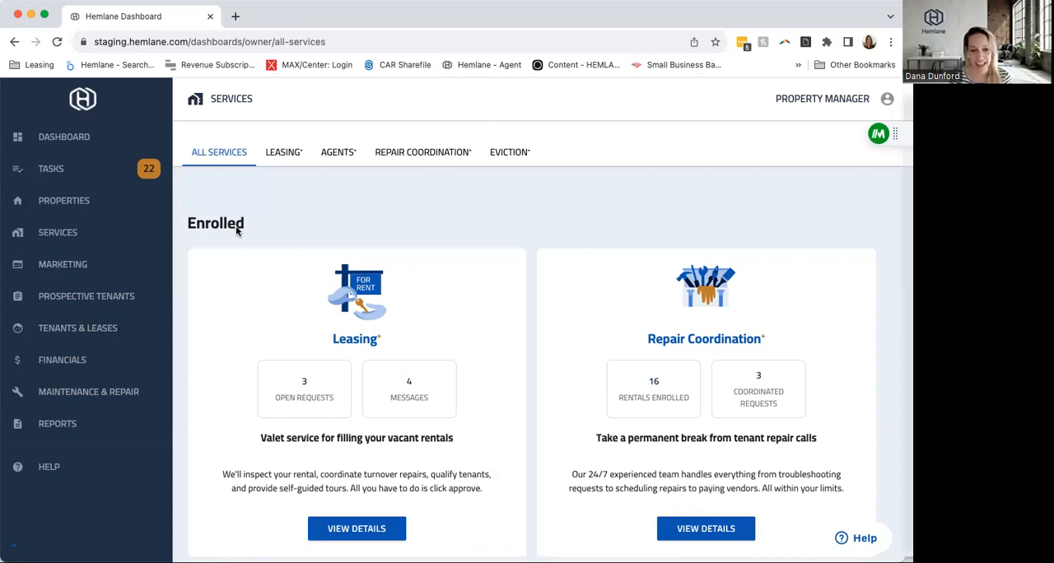
pyautogui.scroll(-3)
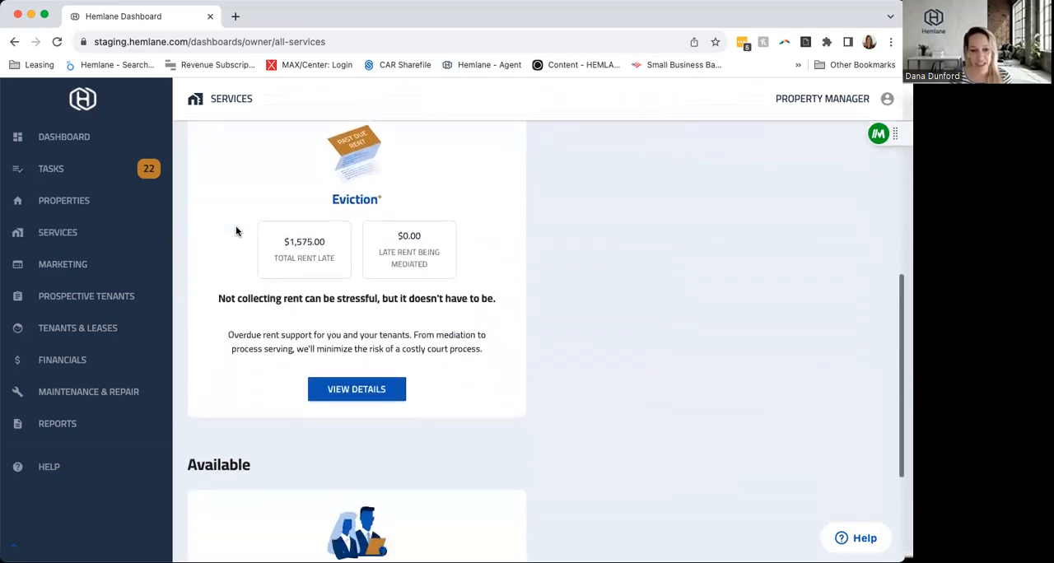
pyautogui.scroll(-3)
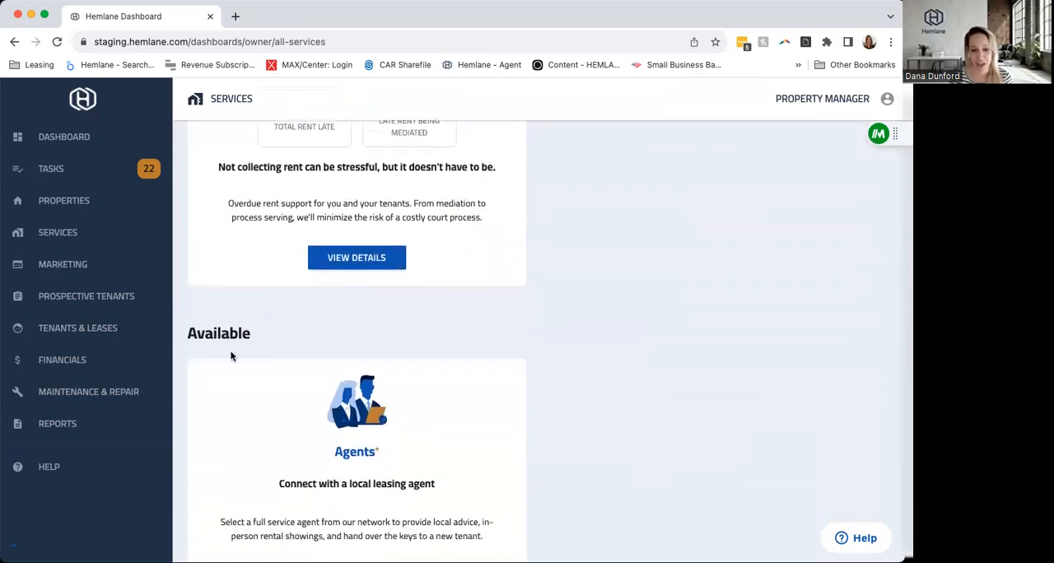
pyautogui.scroll(-3)
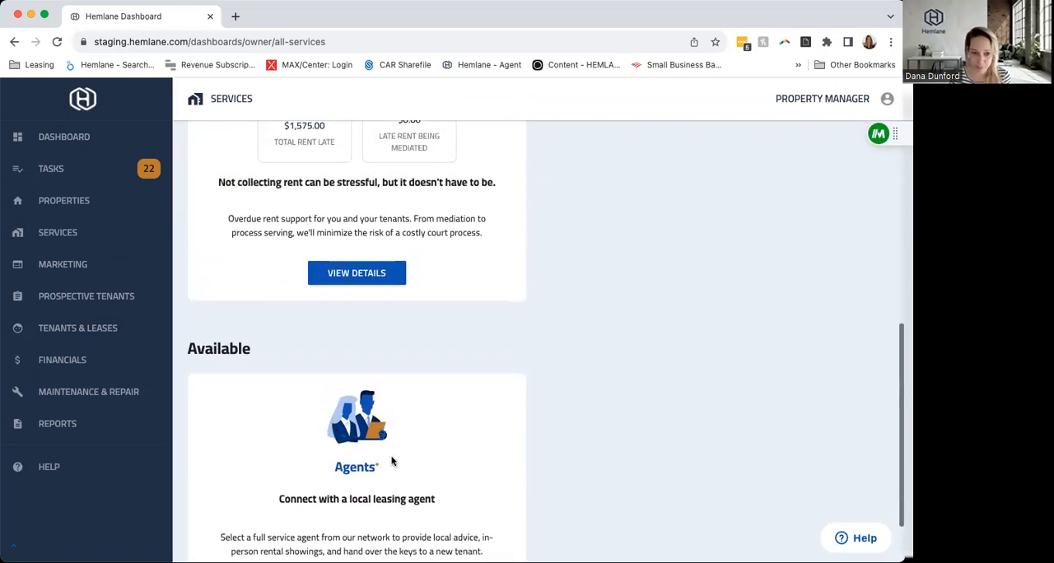
pyautogui.scroll(3)
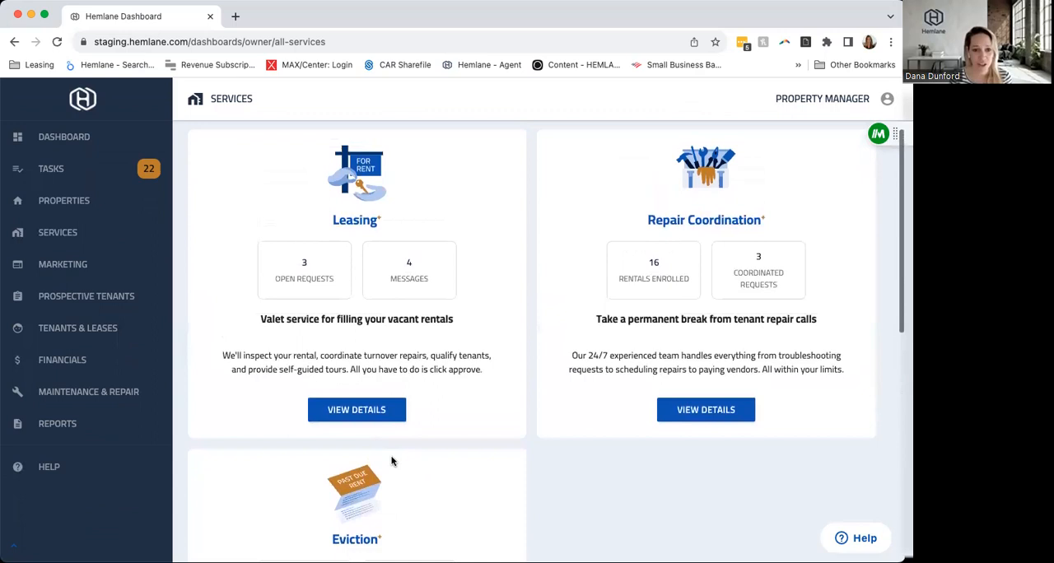
pyautogui.scroll(3)
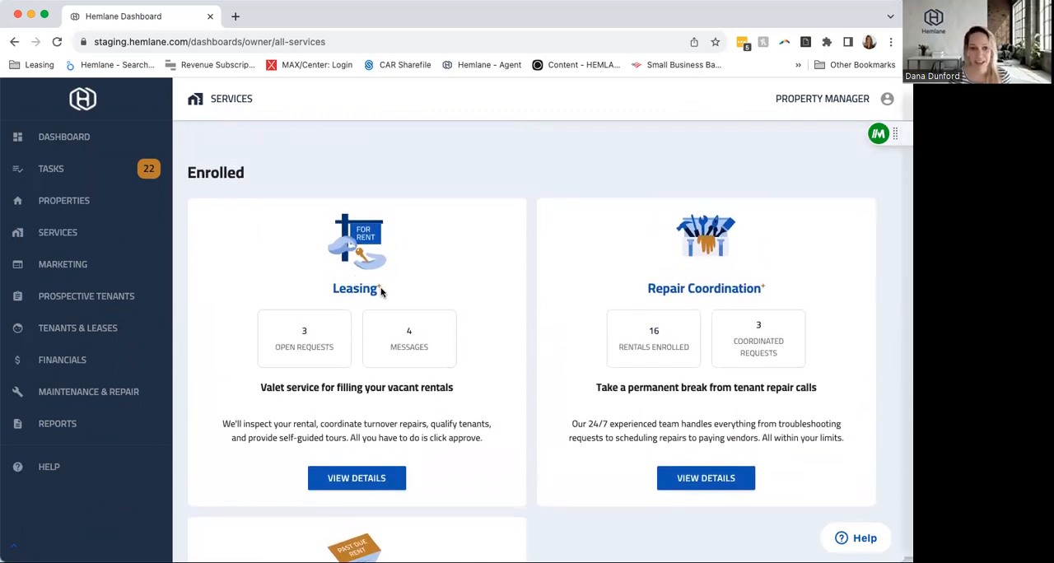
pyautogui.moveTo(304, 346)
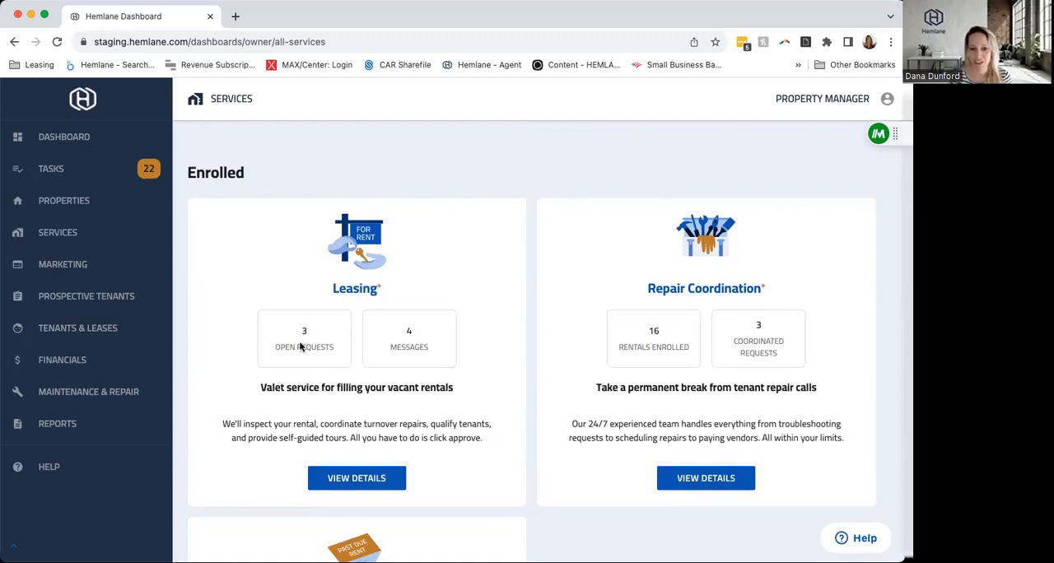
pyautogui.moveTo(435, 344)
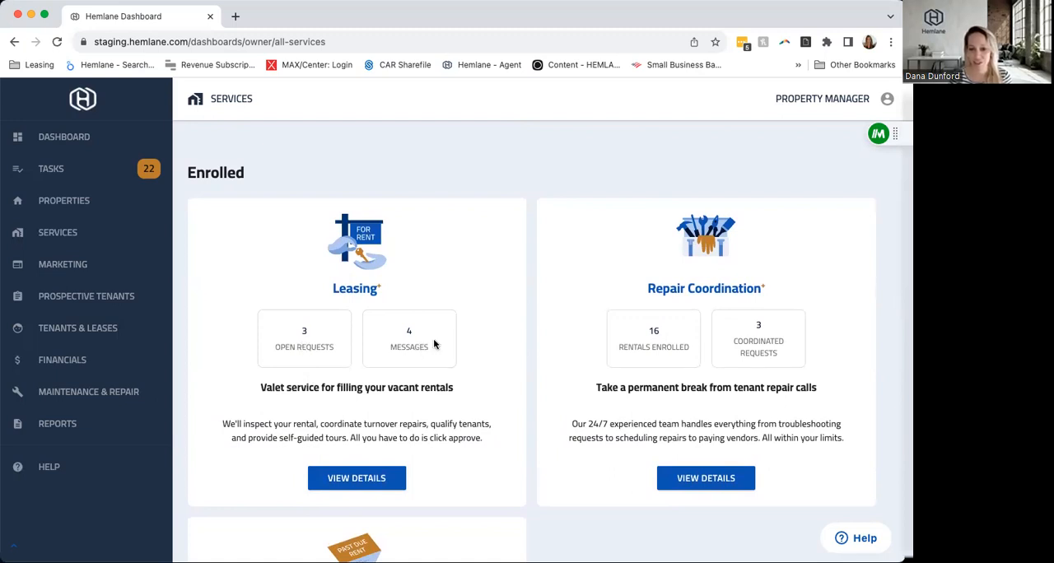
pyautogui.moveTo(595, 359)
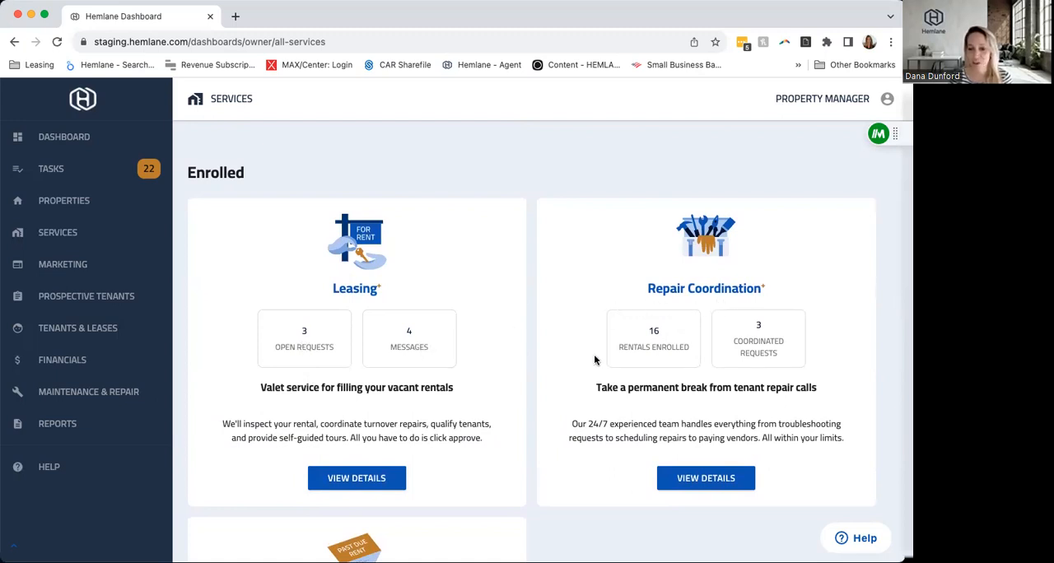
pyautogui.moveTo(624, 350)
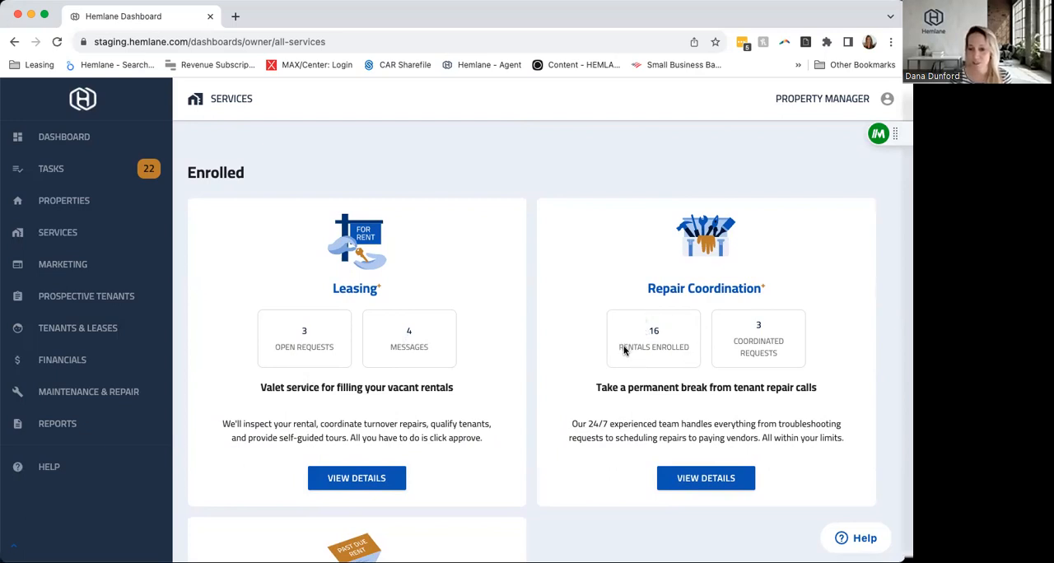
pyautogui.moveTo(784, 330)
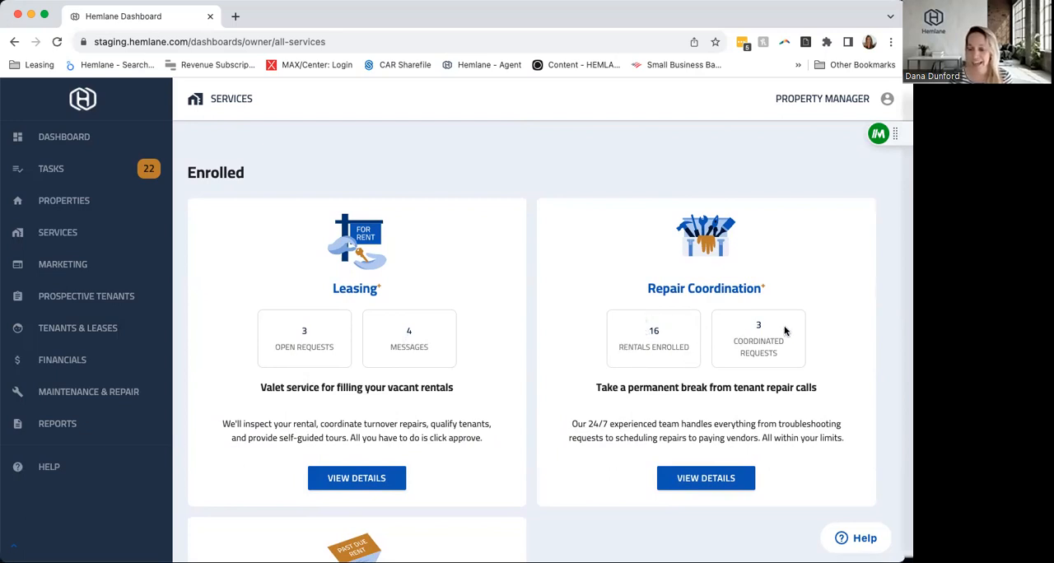
pyautogui.moveTo(741, 358)
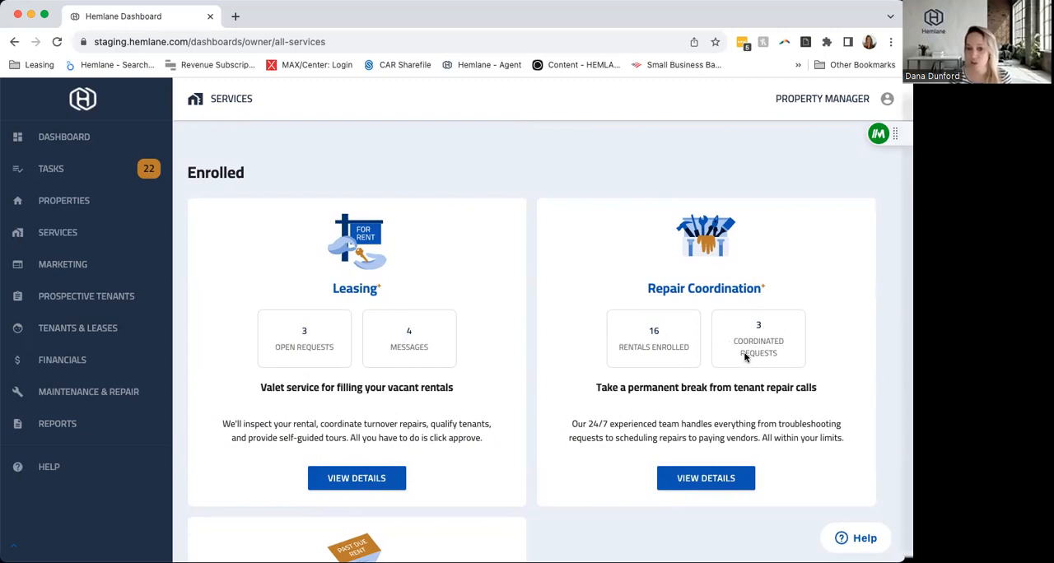
pyautogui.moveTo(92, 392)
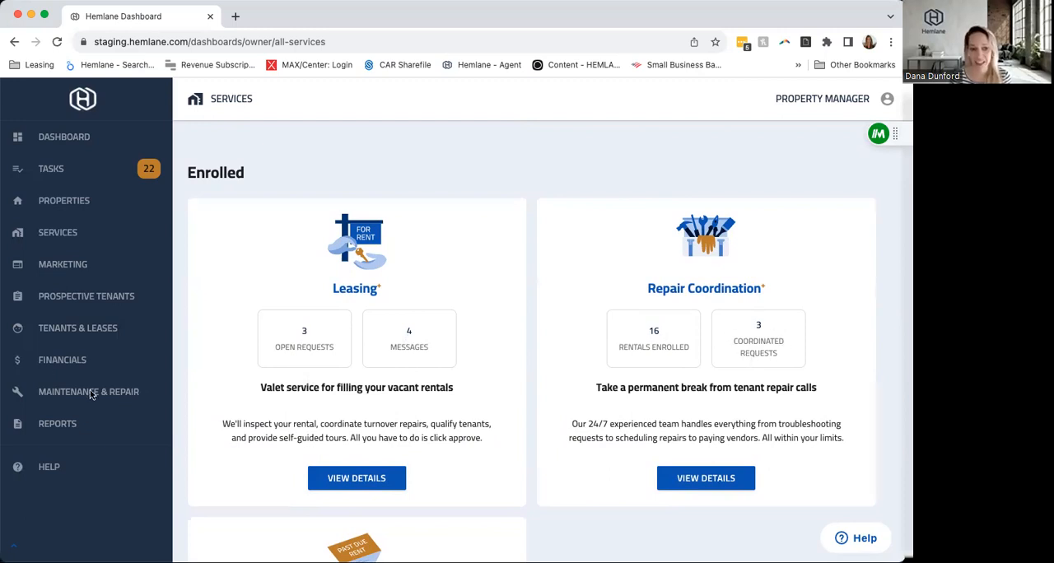
pyautogui.moveTo(764, 320)
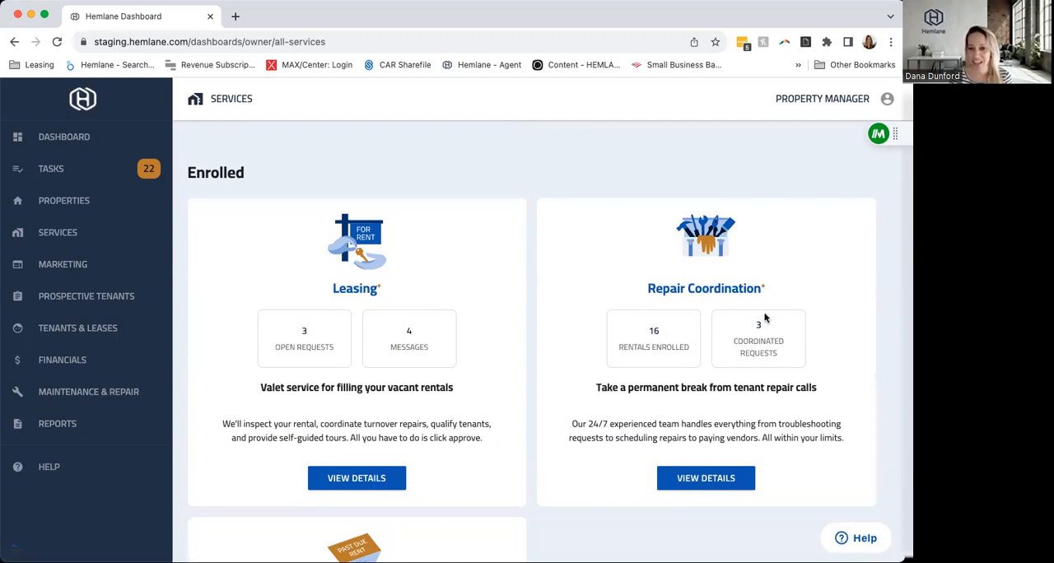
pyautogui.moveTo(788, 333)
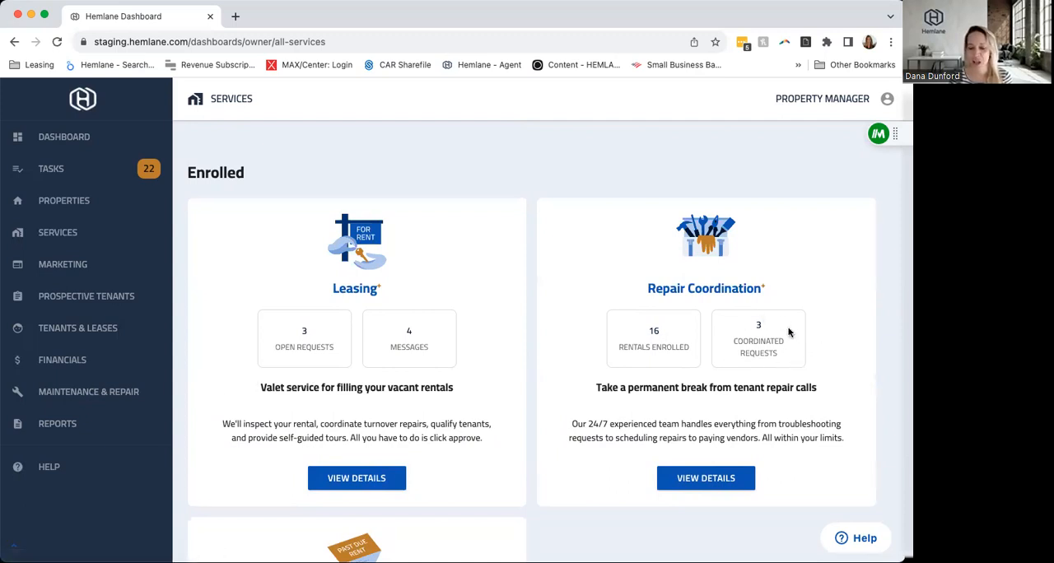
pyautogui.moveTo(782, 323)
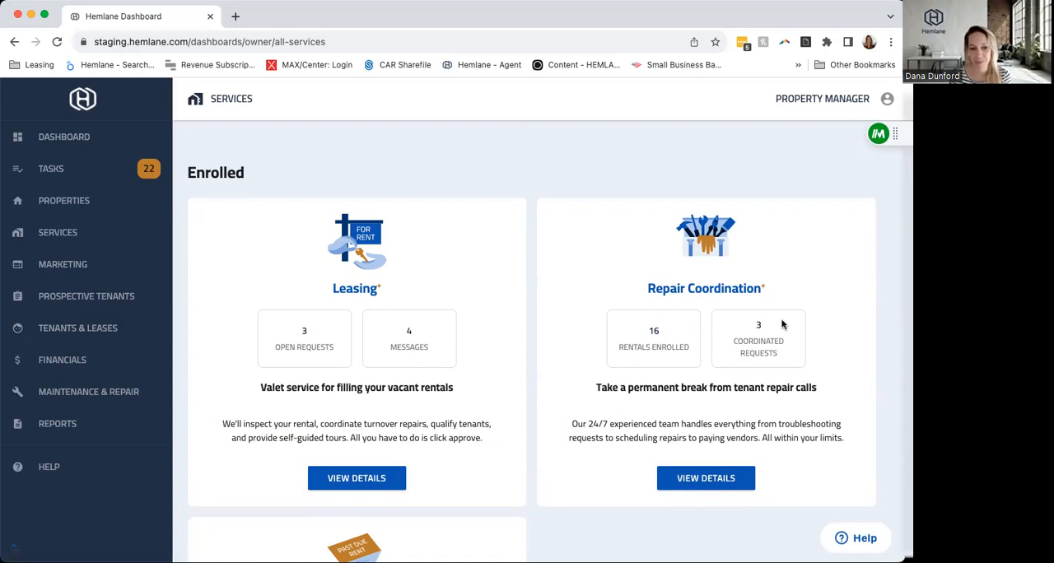
pyautogui.moveTo(59, 274)
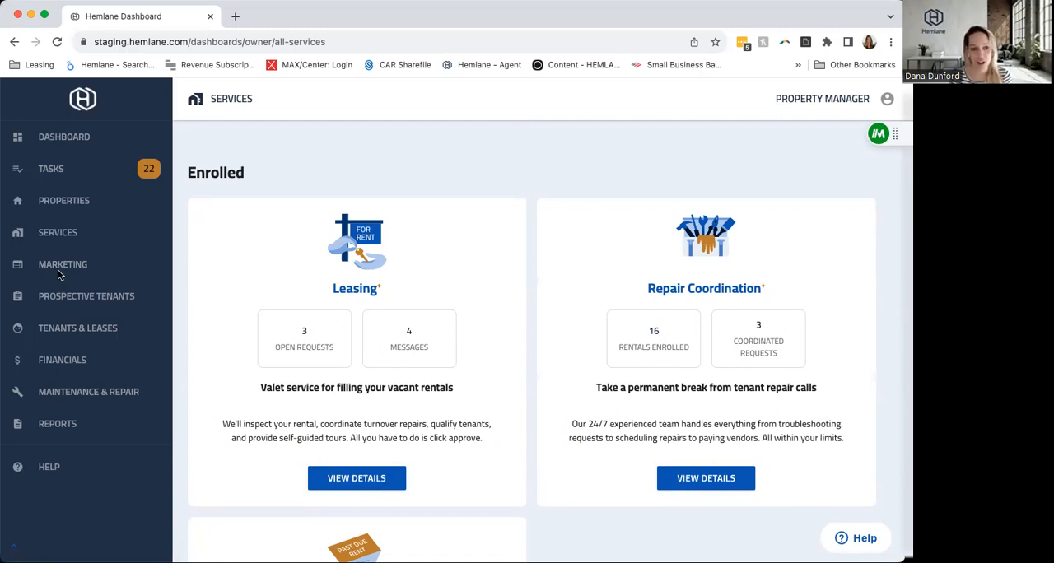
pyautogui.moveTo(70, 402)
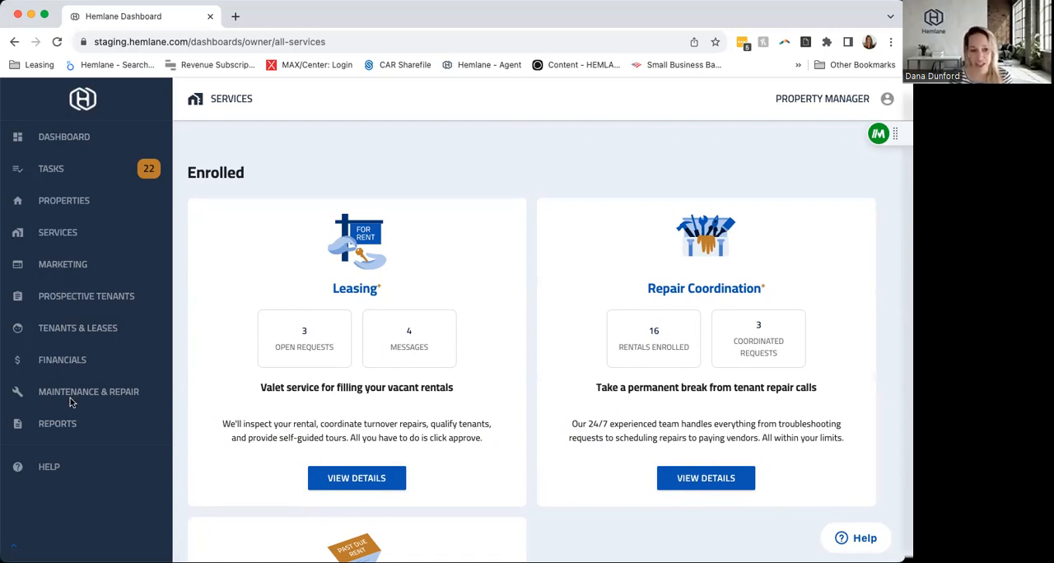
pyautogui.moveTo(57, 297)
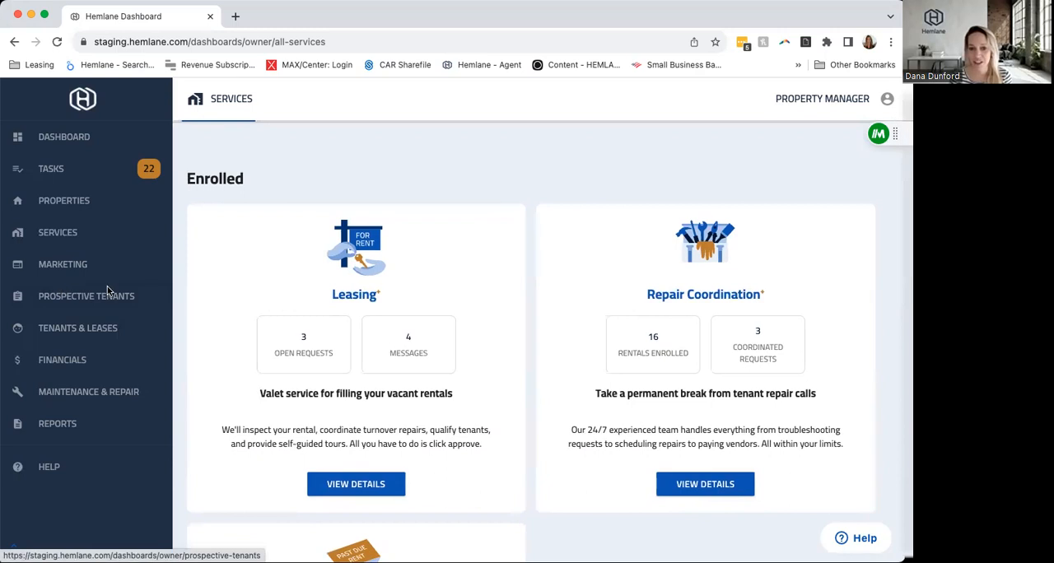
pyautogui.moveTo(599, 290)
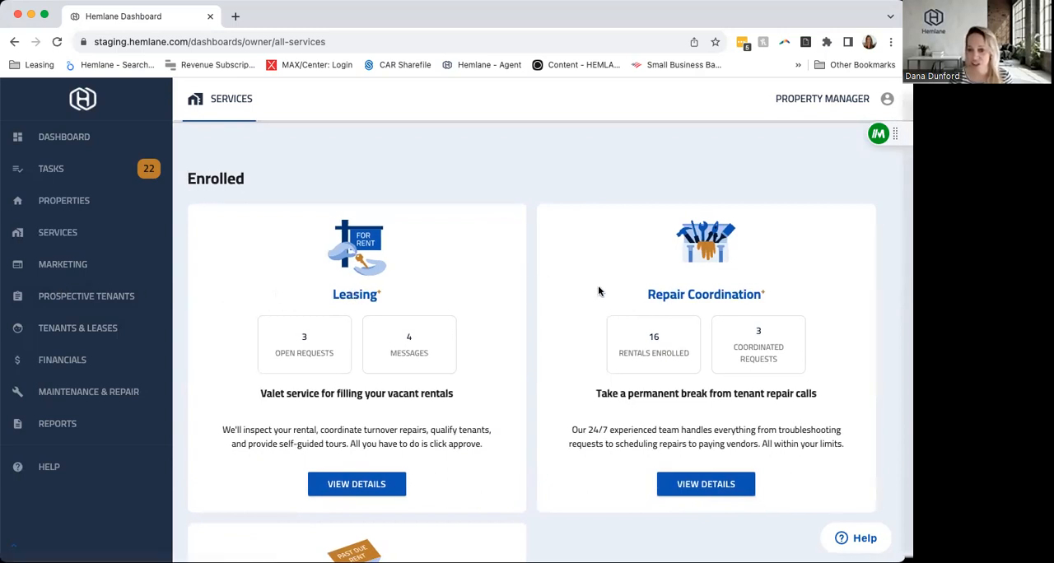
pyautogui.scroll(-3)
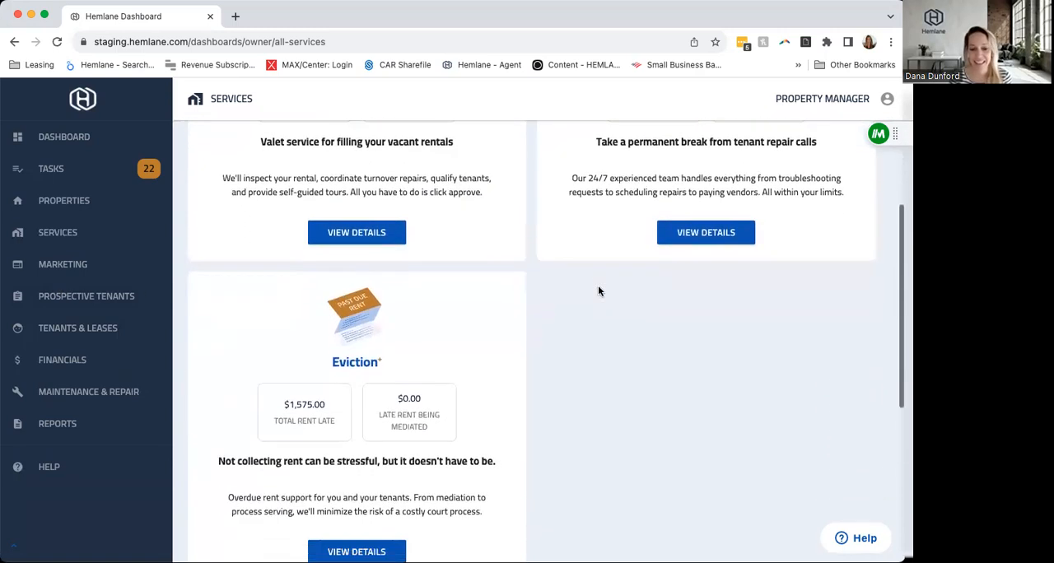
pyautogui.scroll(-3)
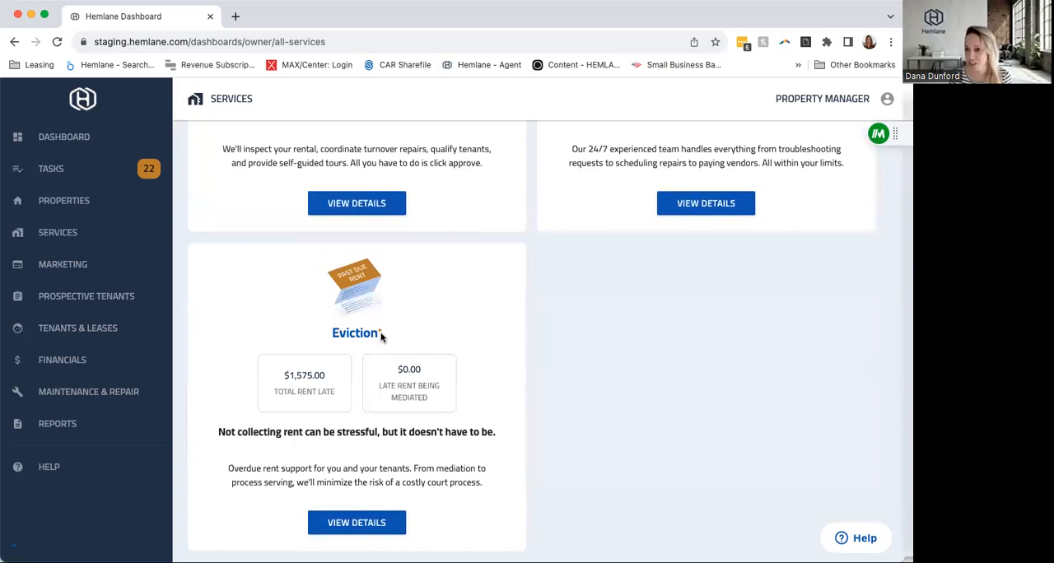
pyautogui.moveTo(356, 379)
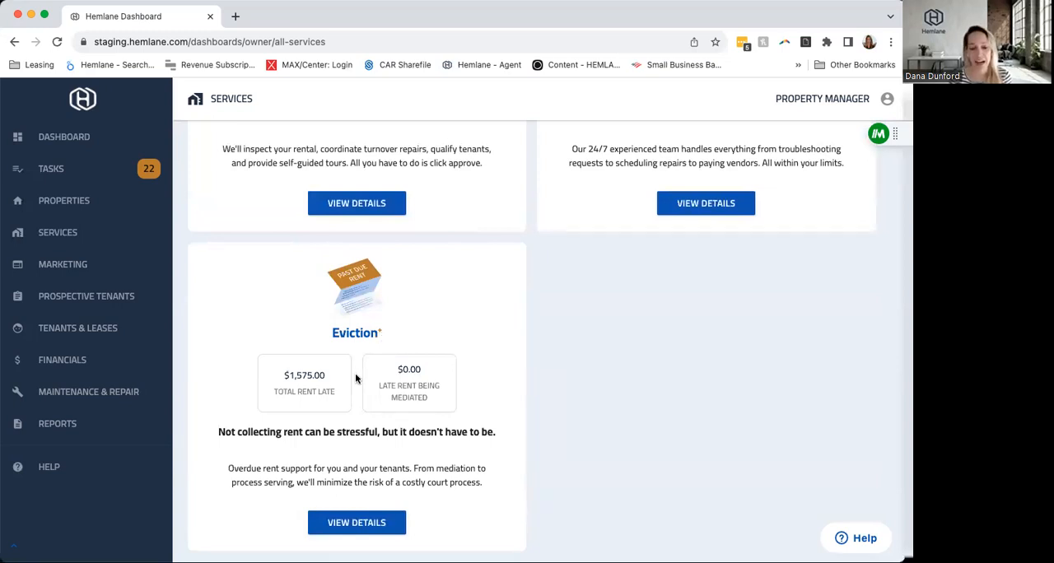
pyautogui.moveTo(422, 414)
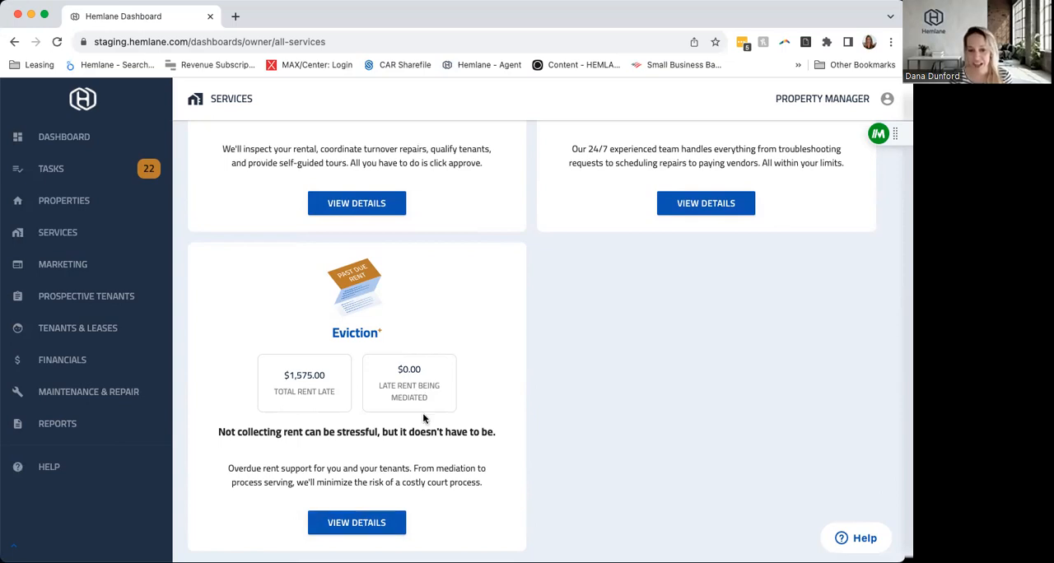
pyautogui.scroll(3)
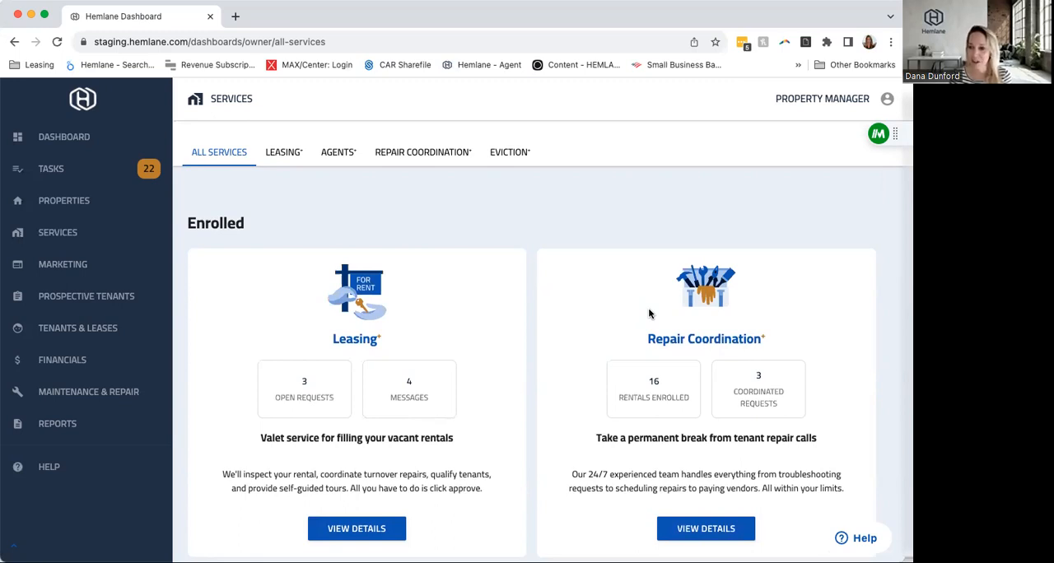
pyautogui.moveTo(111, 397)
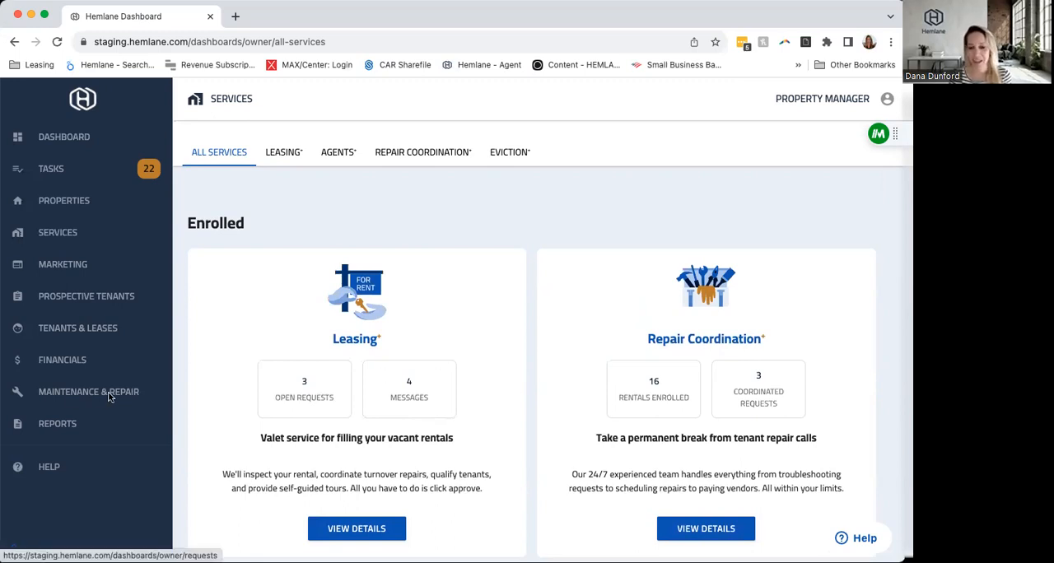
pyautogui.moveTo(669, 336)
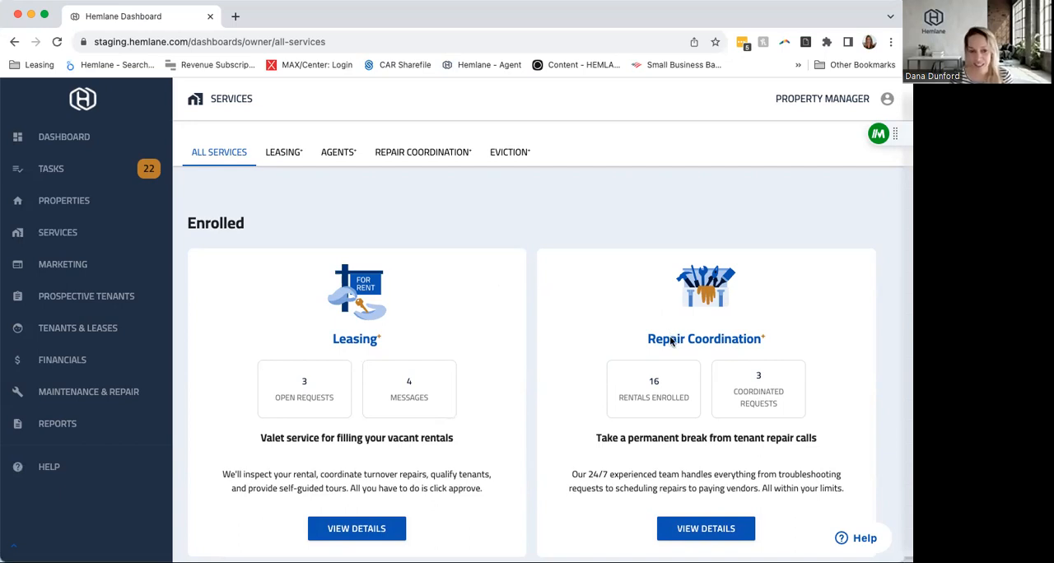
pyautogui.moveTo(344, 523)
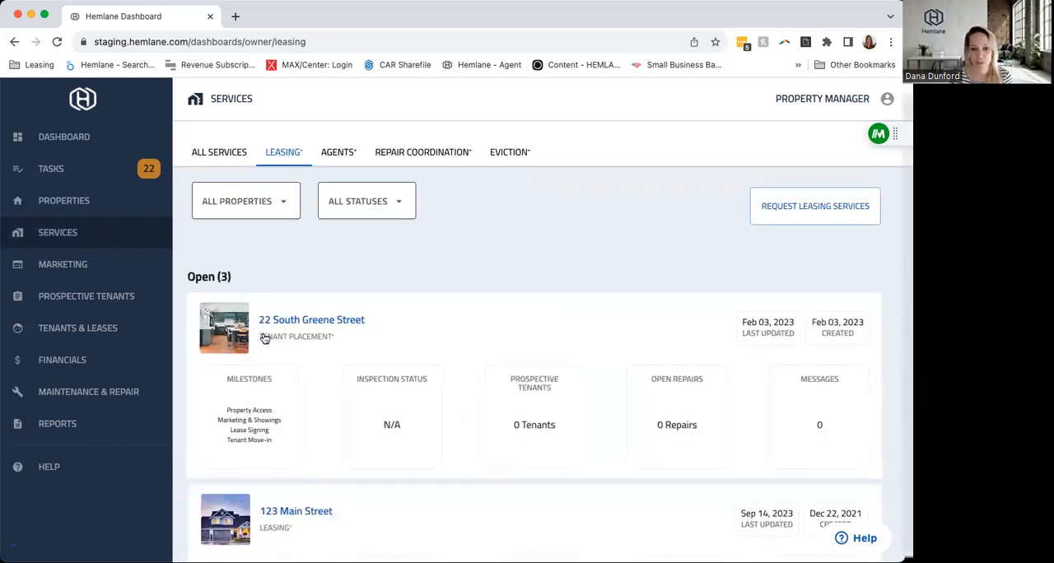
pyautogui.moveTo(518, 387)
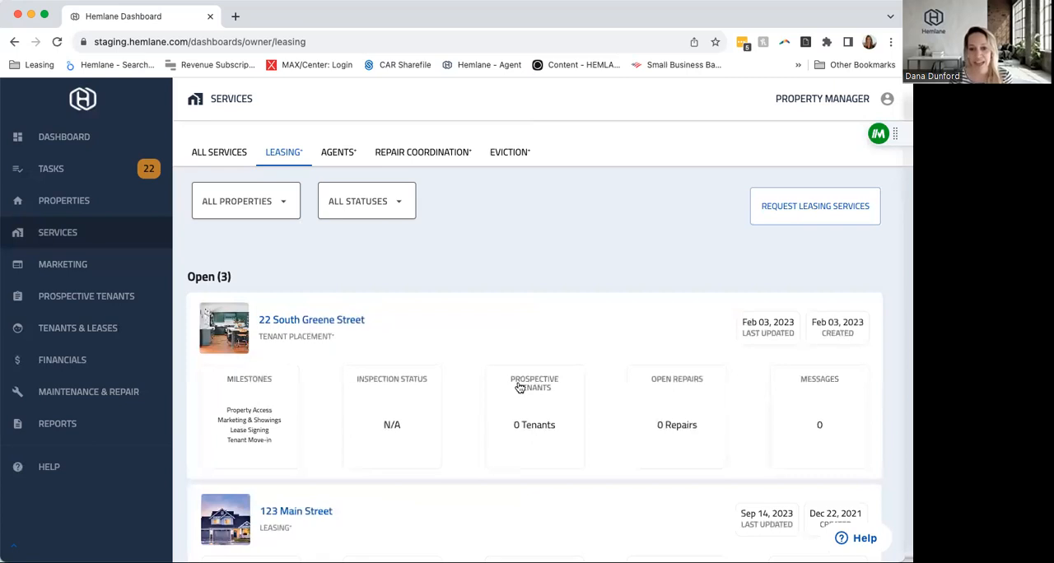
# - Scroll through the three open and one completed leasing requests, then return to All Services
pyautogui.scroll(-3)
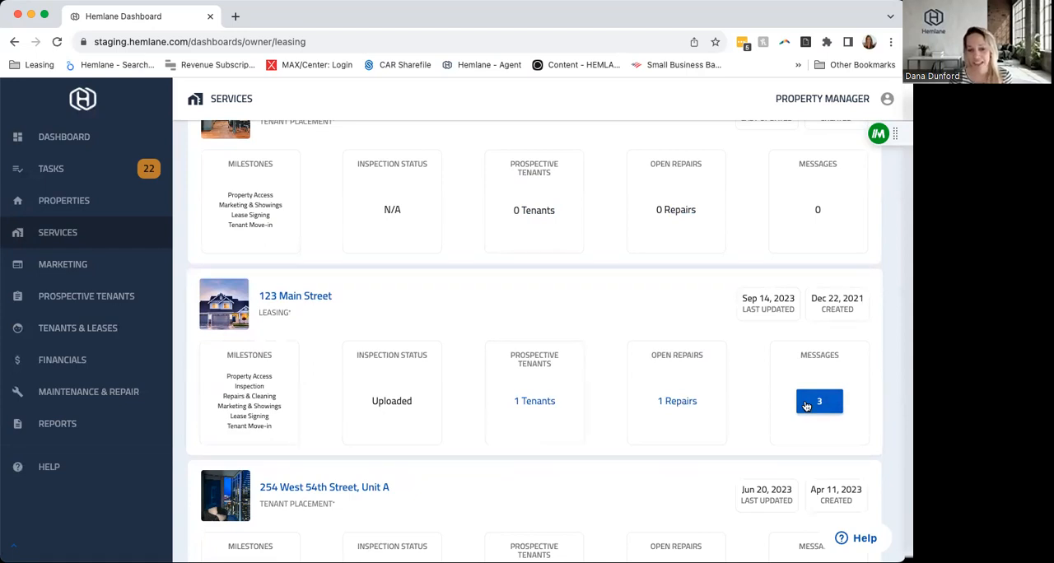
pyautogui.scroll(-3)
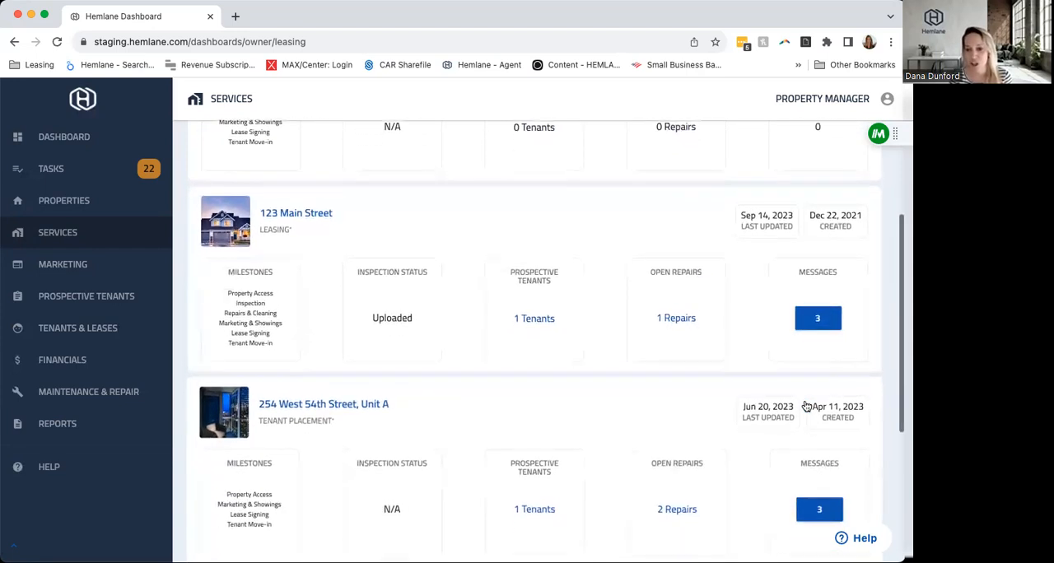
pyautogui.scroll(-3)
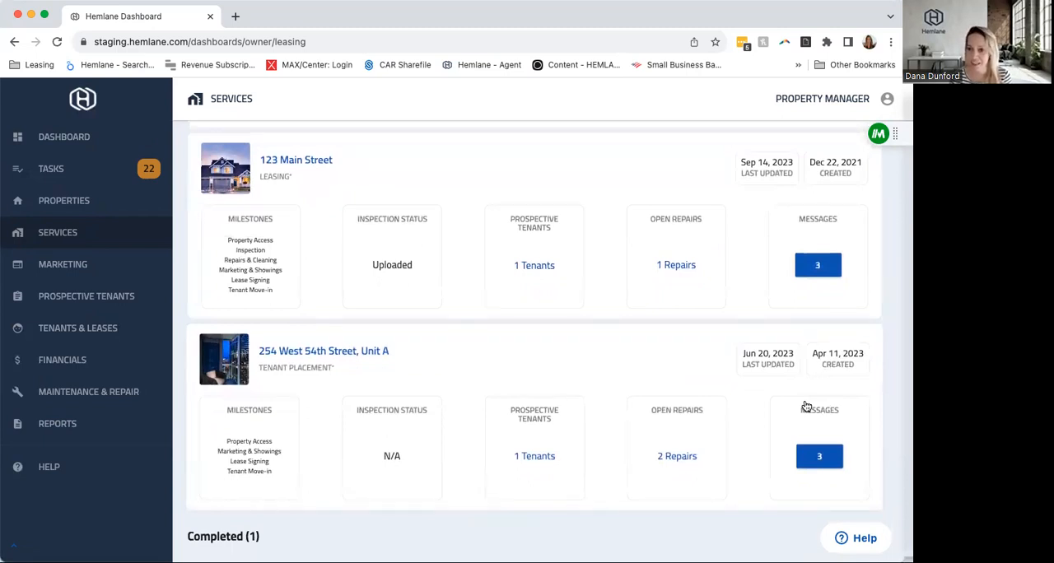
pyautogui.scroll(-3)
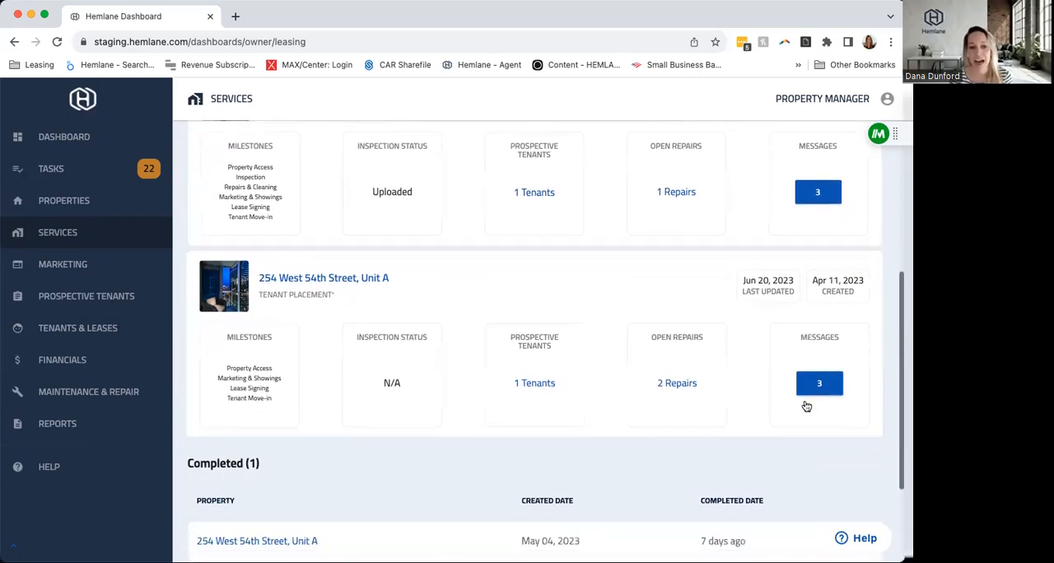
pyautogui.scroll(3)
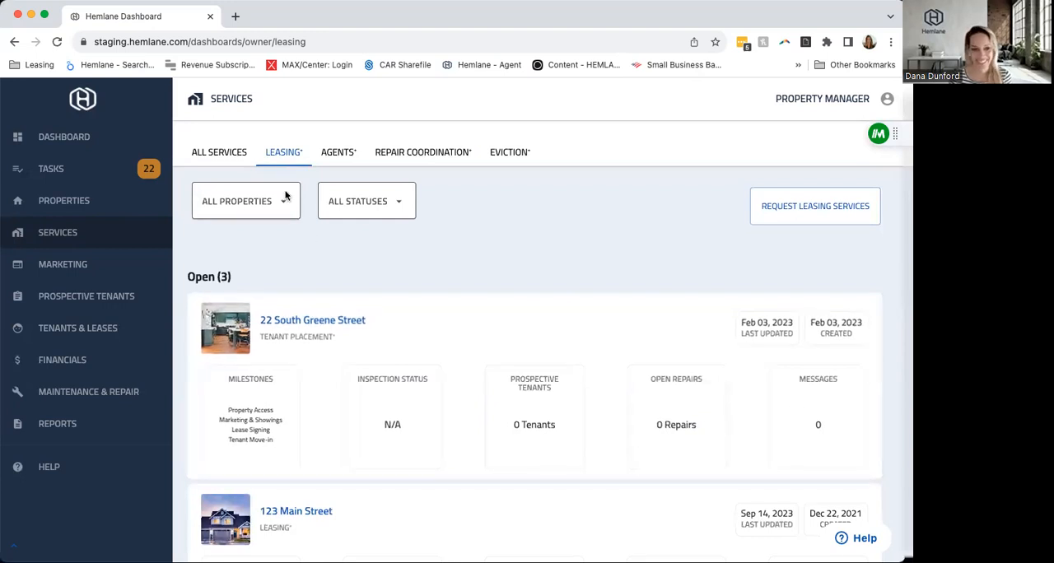
pyautogui.click(219, 152)
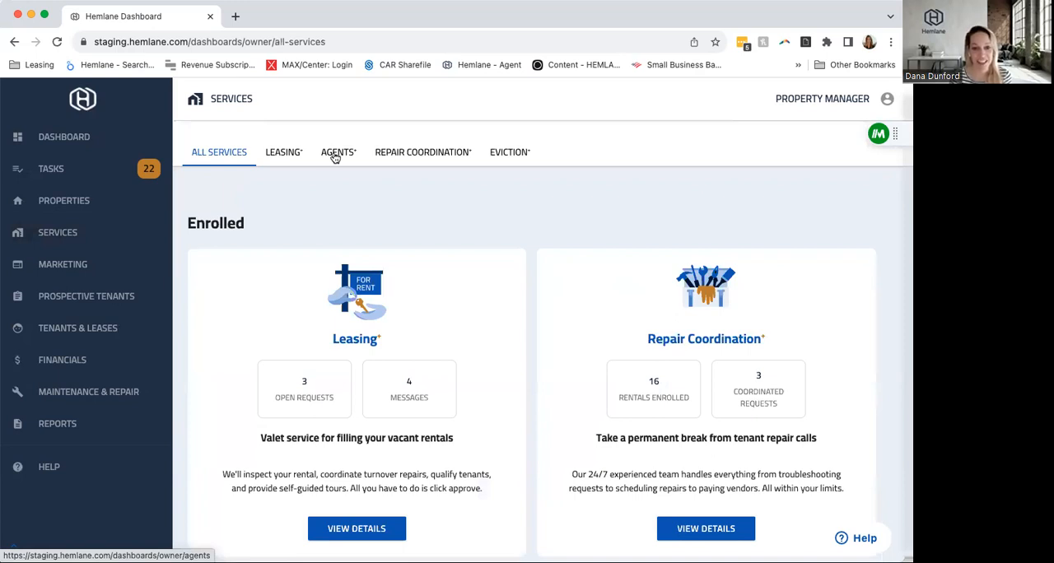
pyautogui.moveTo(373, 254)
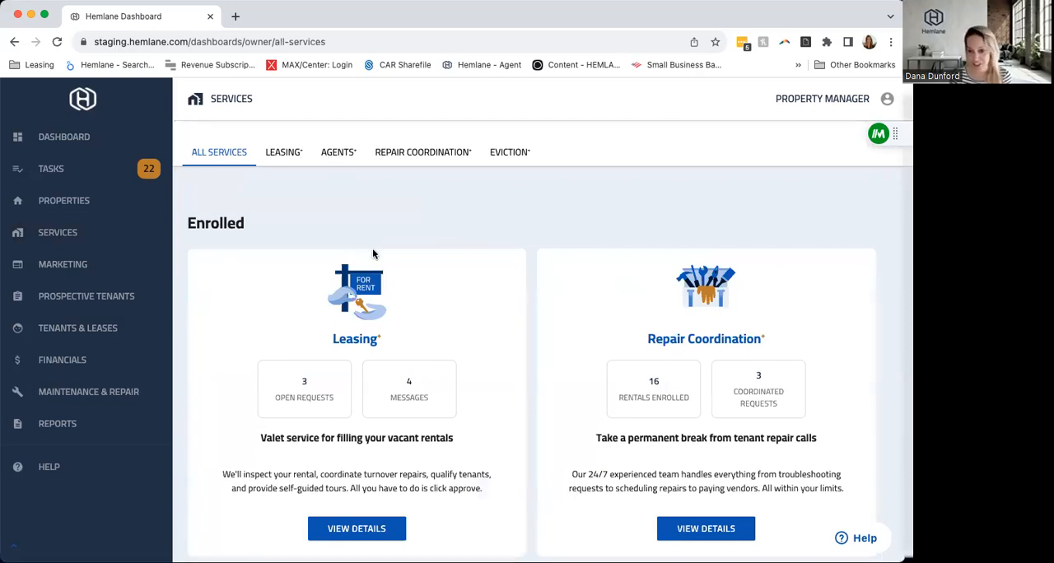
pyautogui.scroll(-3)
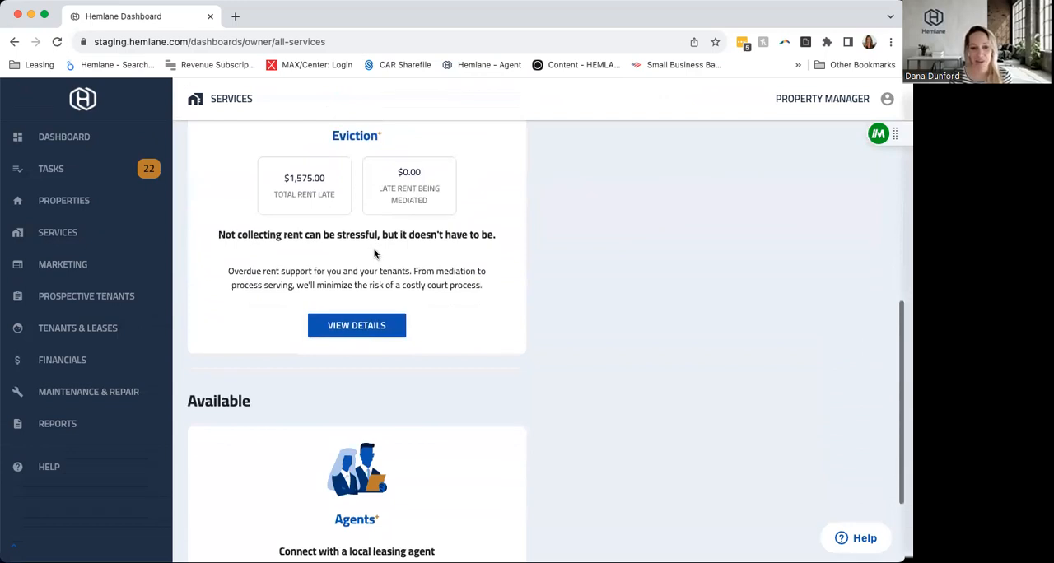
pyautogui.scroll(-3)
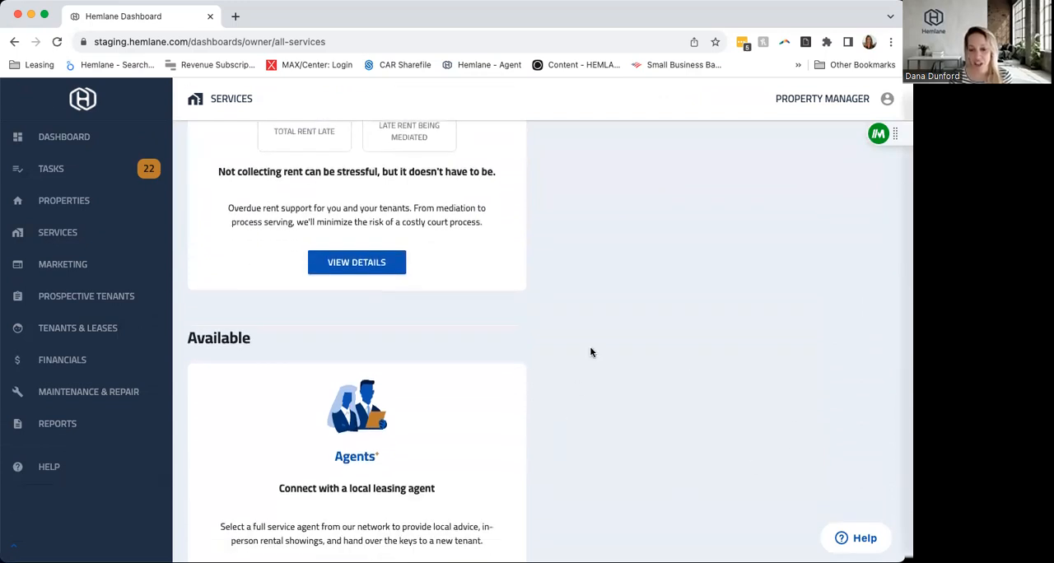
pyautogui.moveTo(868, 362)
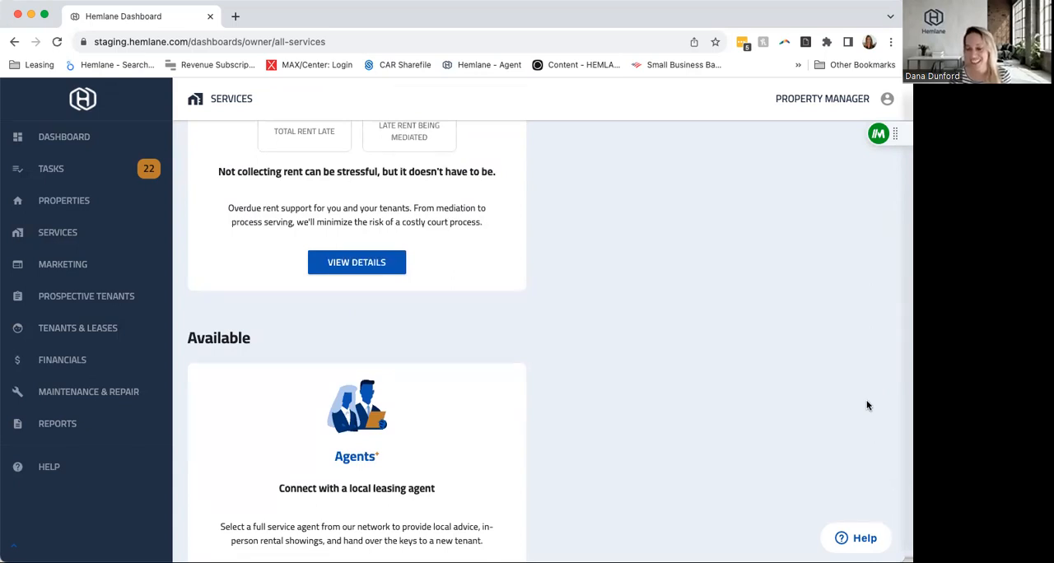
pyautogui.moveTo(859, 401)
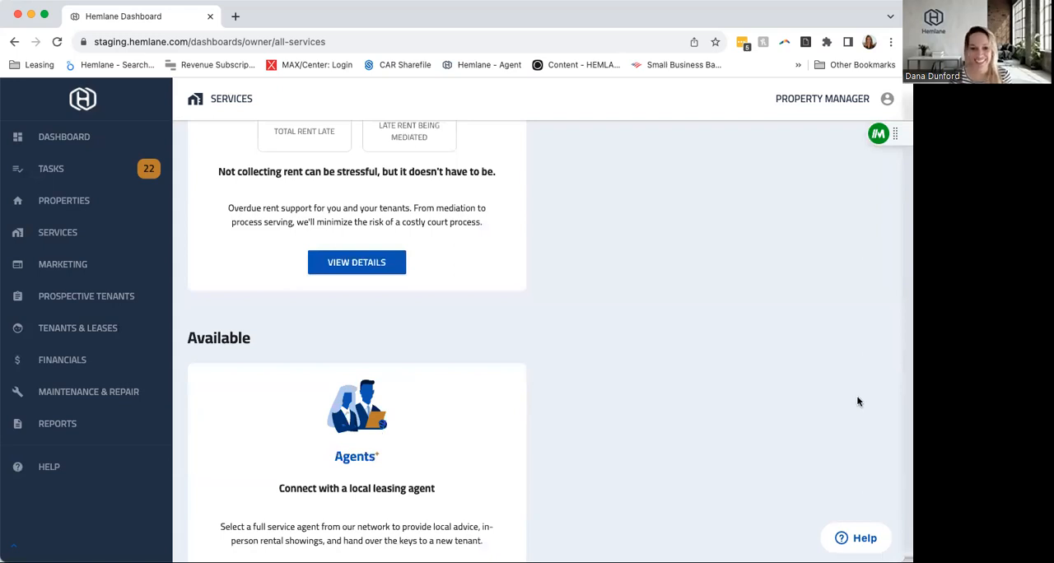
pyautogui.scroll(3)
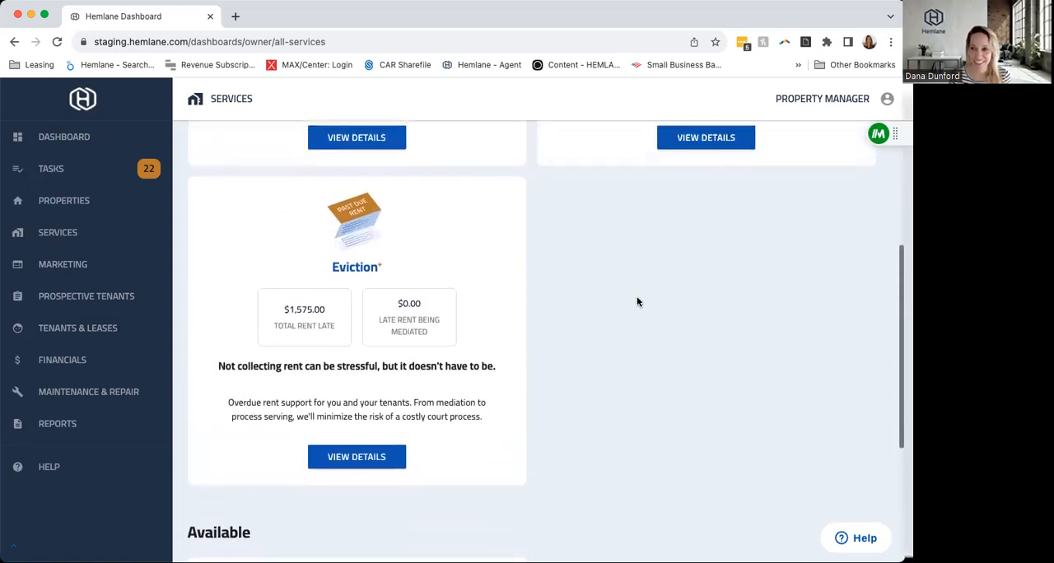
pyautogui.scroll(3)
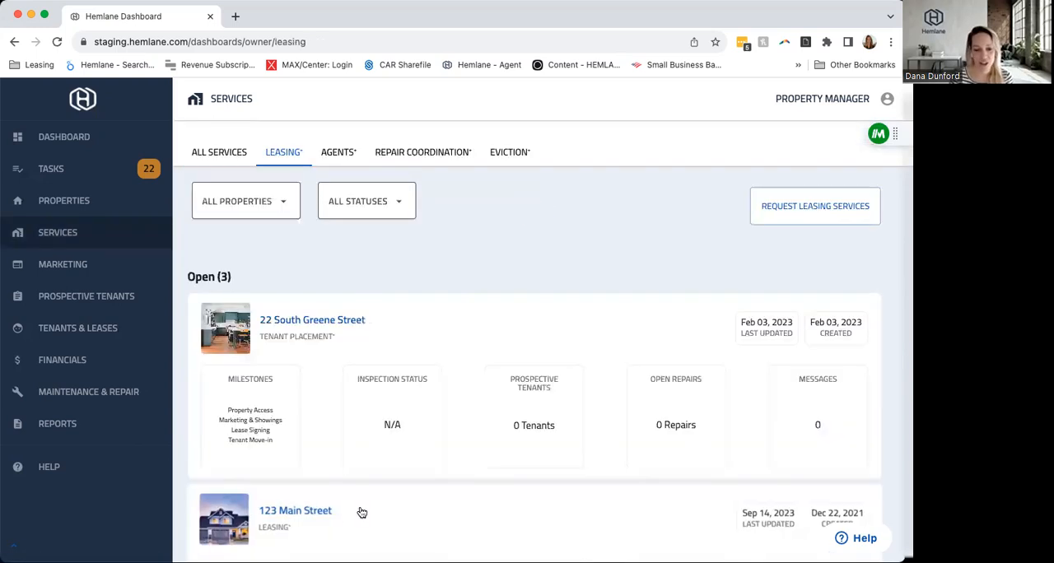
# - Scroll the leasing list to 123 Main Street's inspection, tenant, repair and messages
pyautogui.scroll(-3)
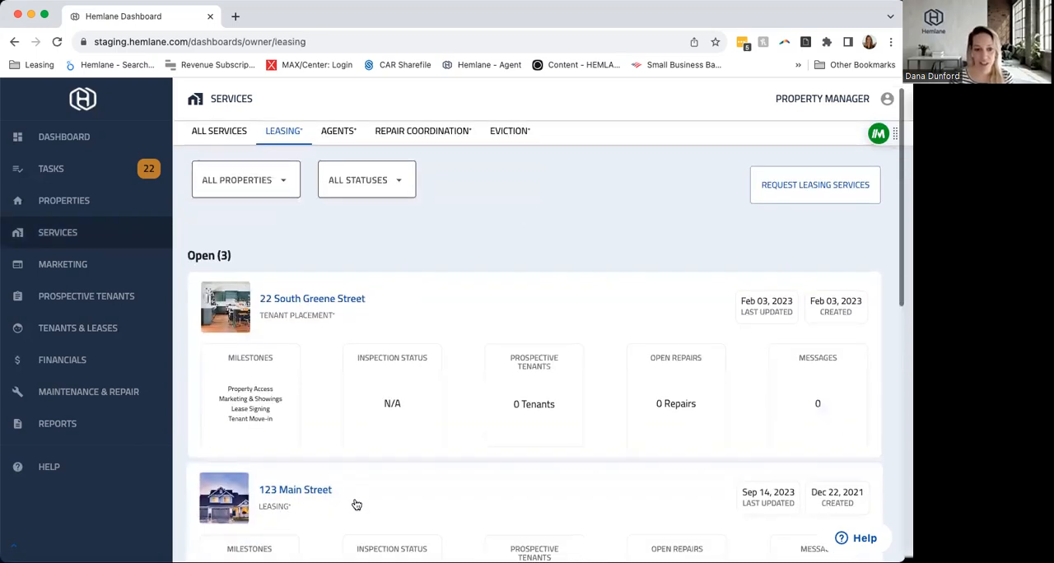
pyautogui.scroll(-3)
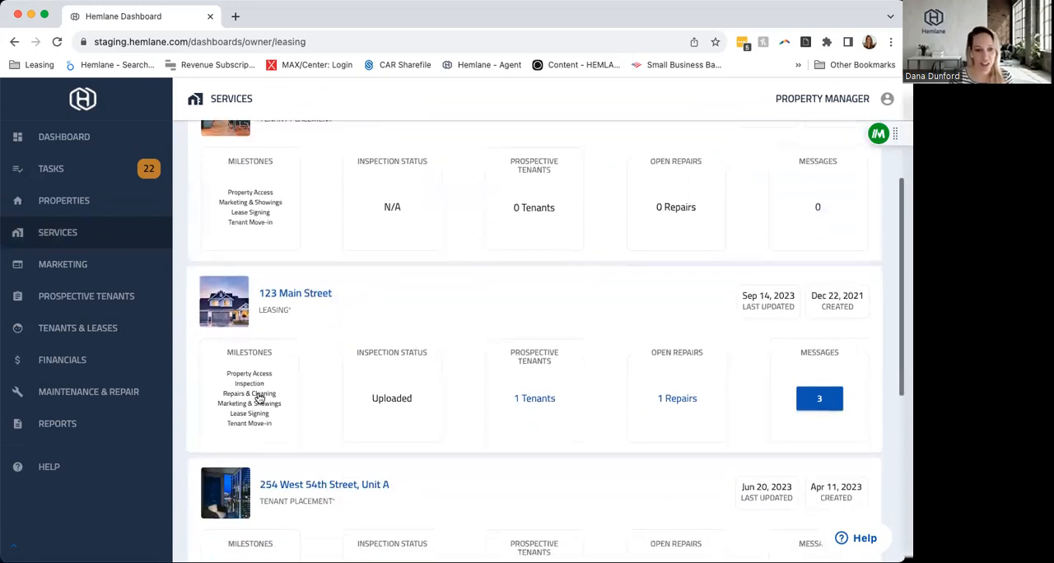
pyautogui.moveTo(305, 298)
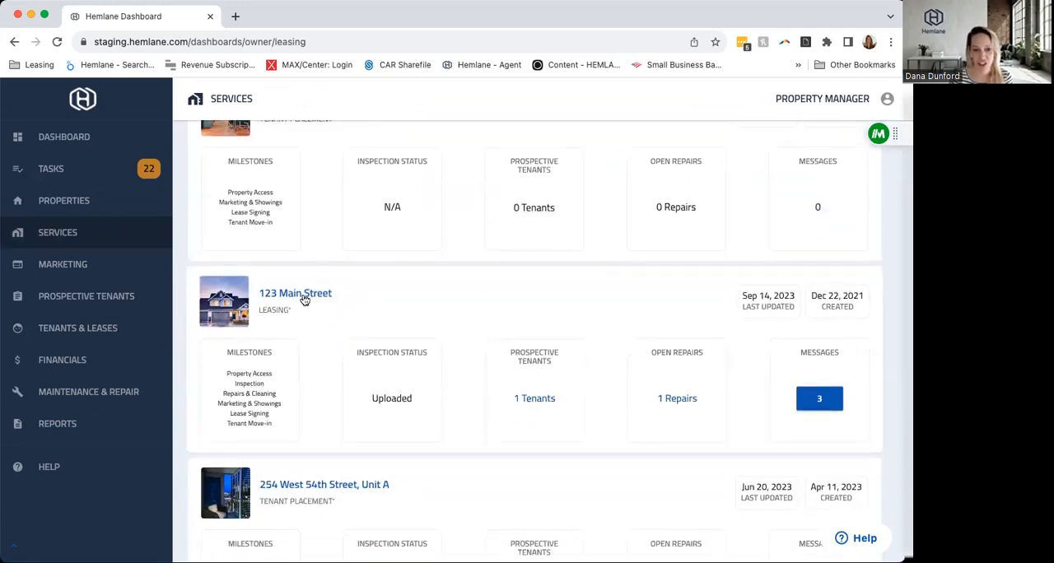
# - Open 123 Main Street's leasing request page and scroll back to its top
pyautogui.click(294, 293)
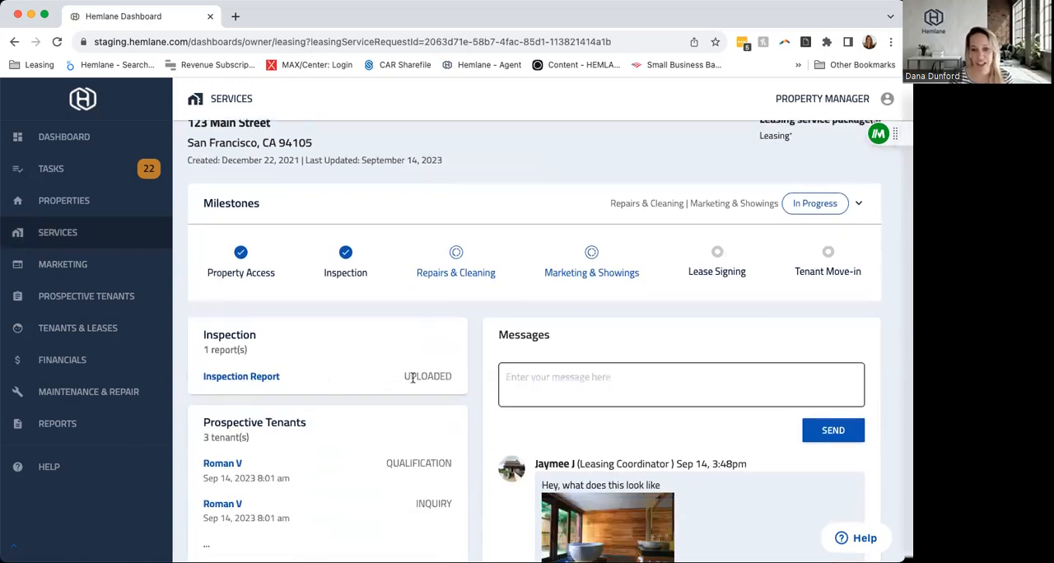
pyautogui.moveTo(310, 382)
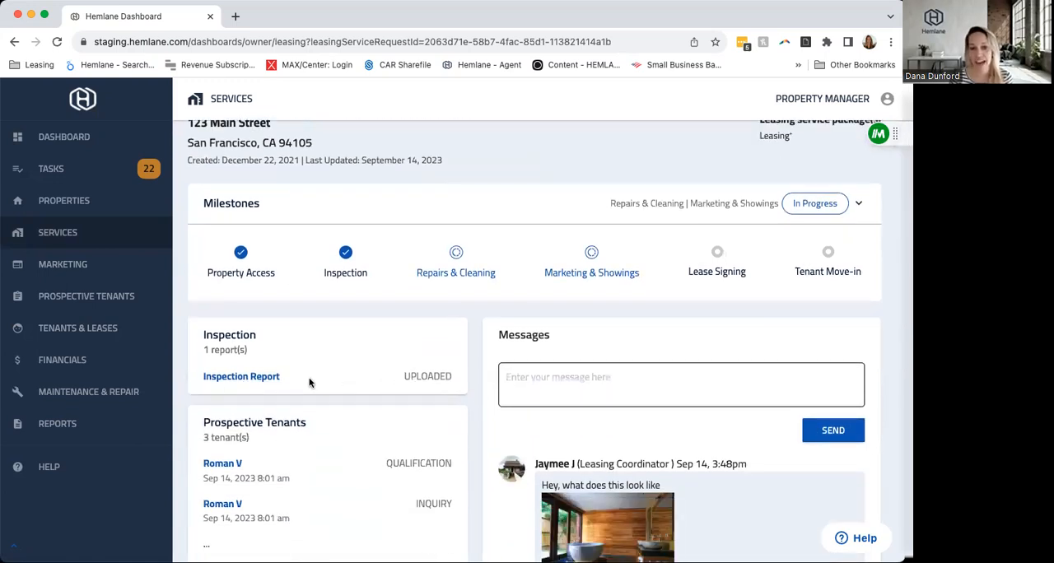
pyautogui.scroll(3)
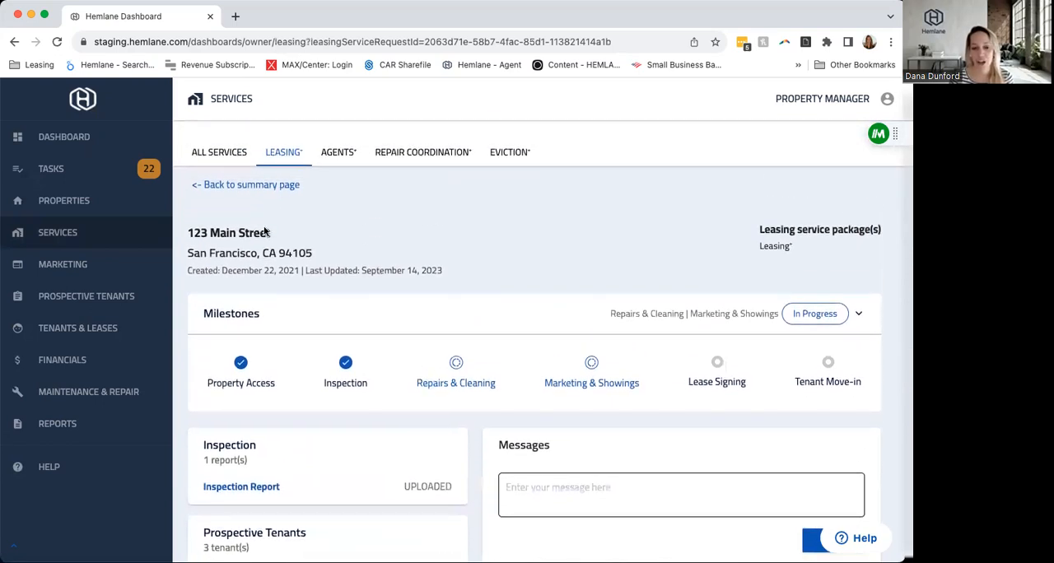
# - Go back to All Services, showing Leasing with three open requests and Repair Coordination
pyautogui.click(219, 151)
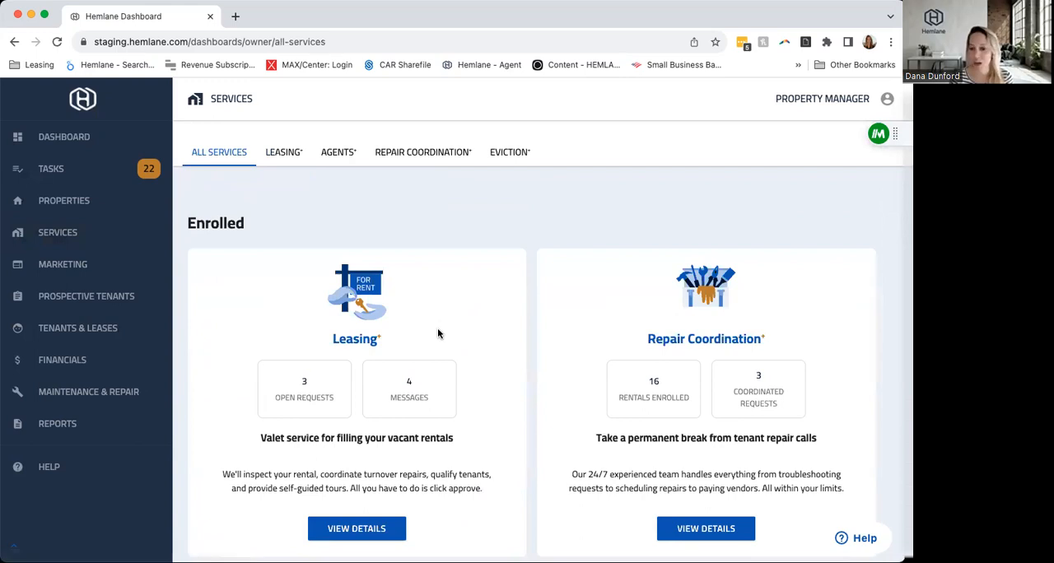
pyautogui.moveTo(419, 338)
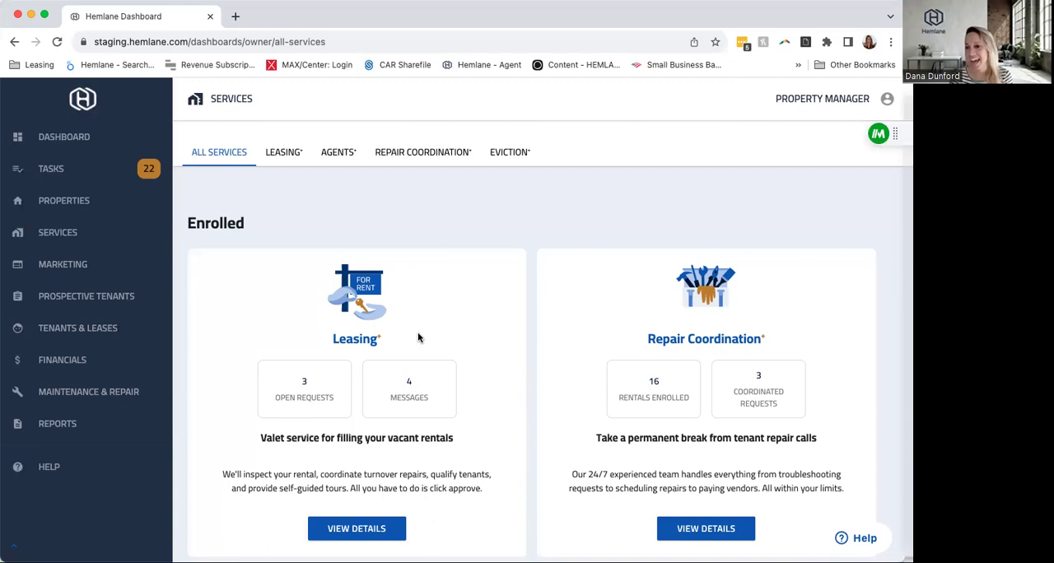
pyautogui.moveTo(237, 363)
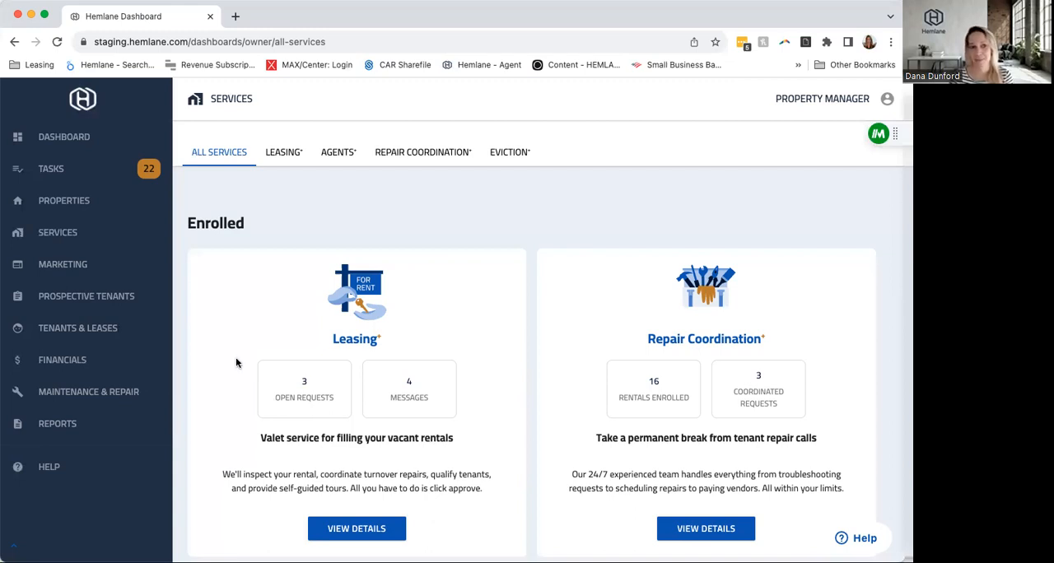
pyautogui.moveTo(58, 232)
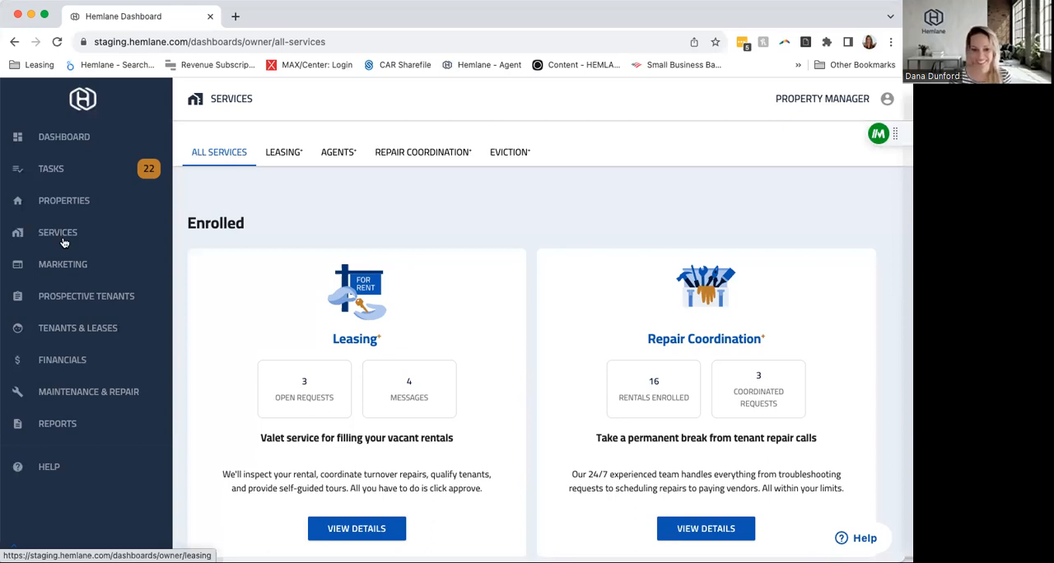
pyautogui.moveTo(389, 233)
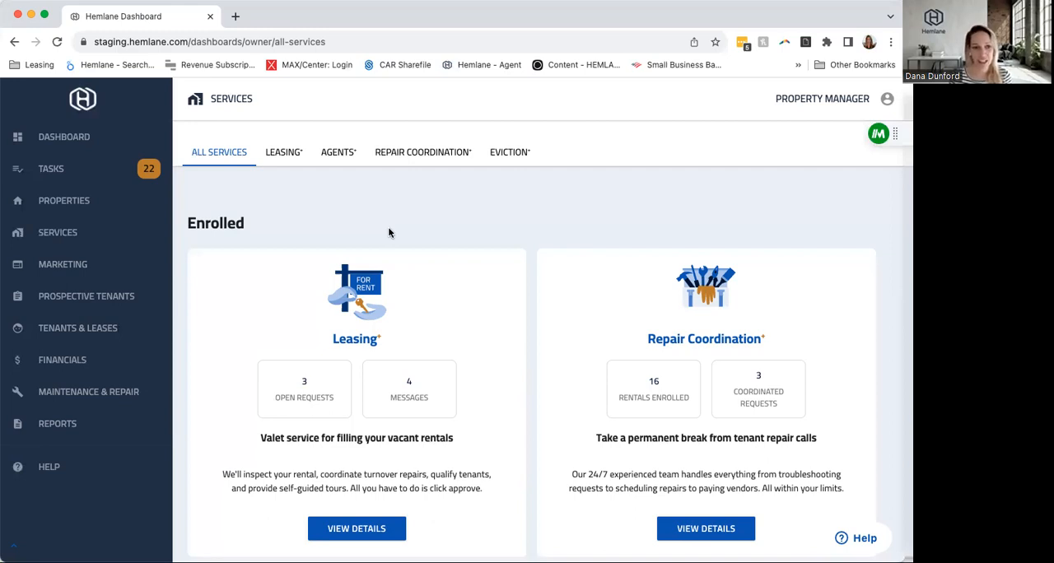
pyautogui.moveTo(376, 253)
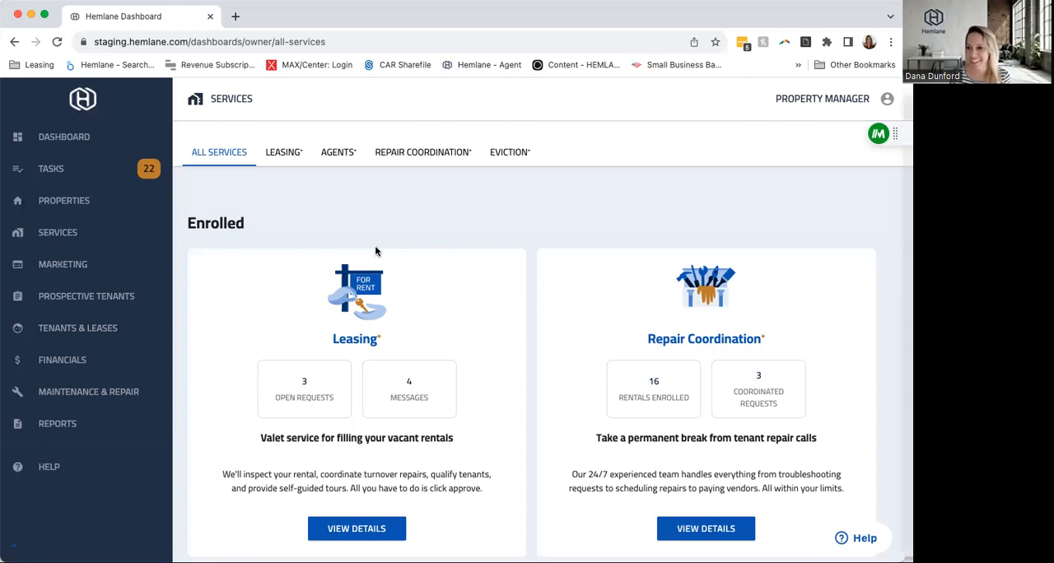
pyautogui.moveTo(298, 524)
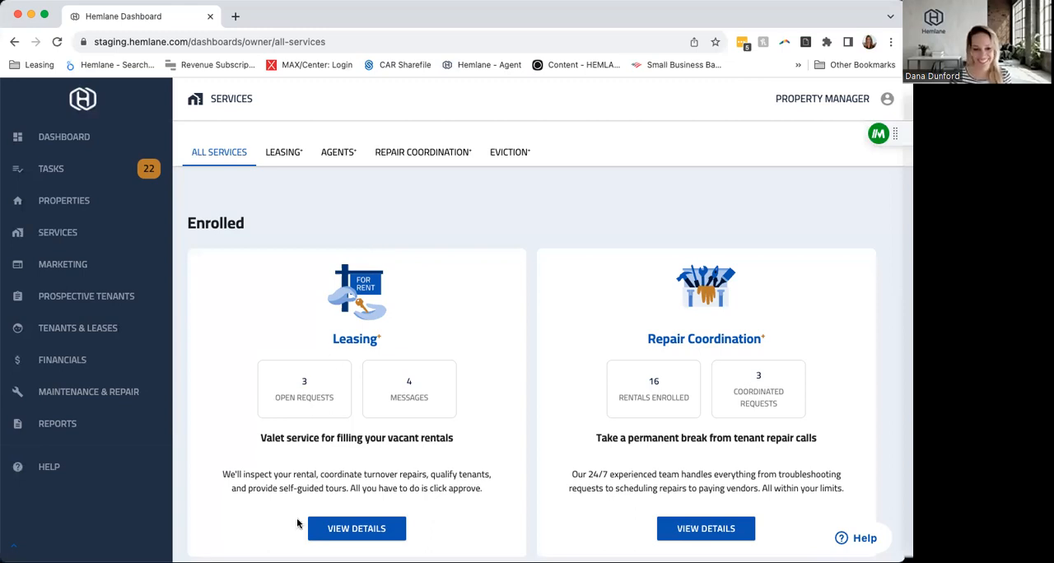